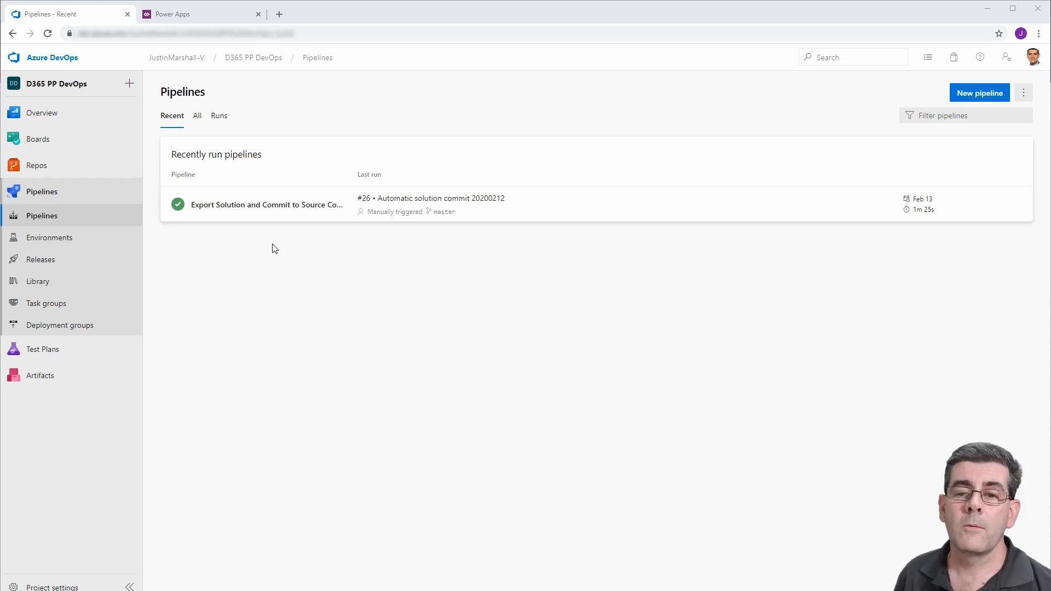
mouse_move(204, 225)
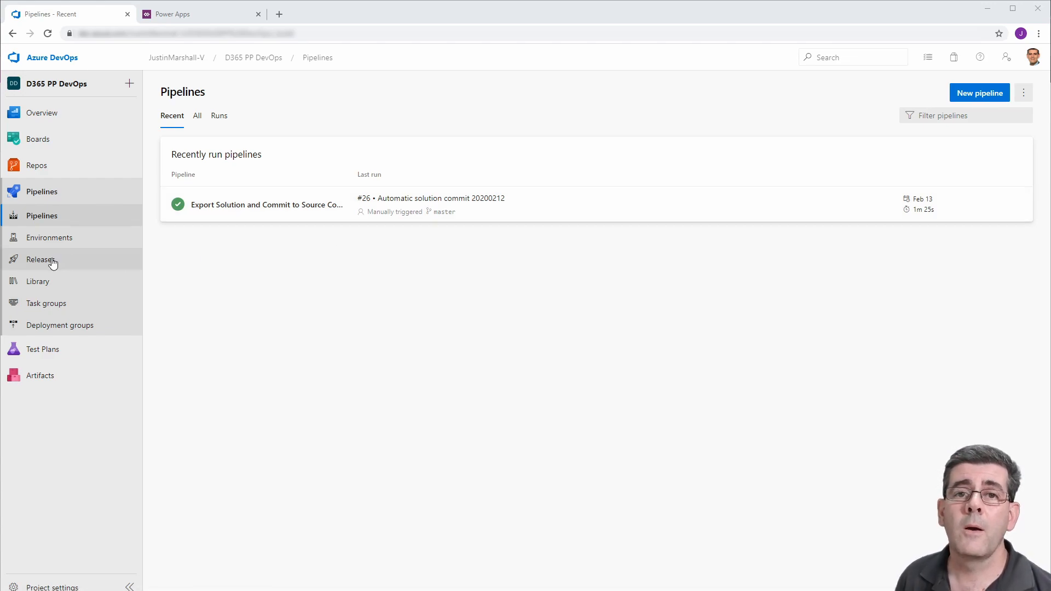
Create a new release pipeline from the Releases area based on an empty job.
click(40, 260)
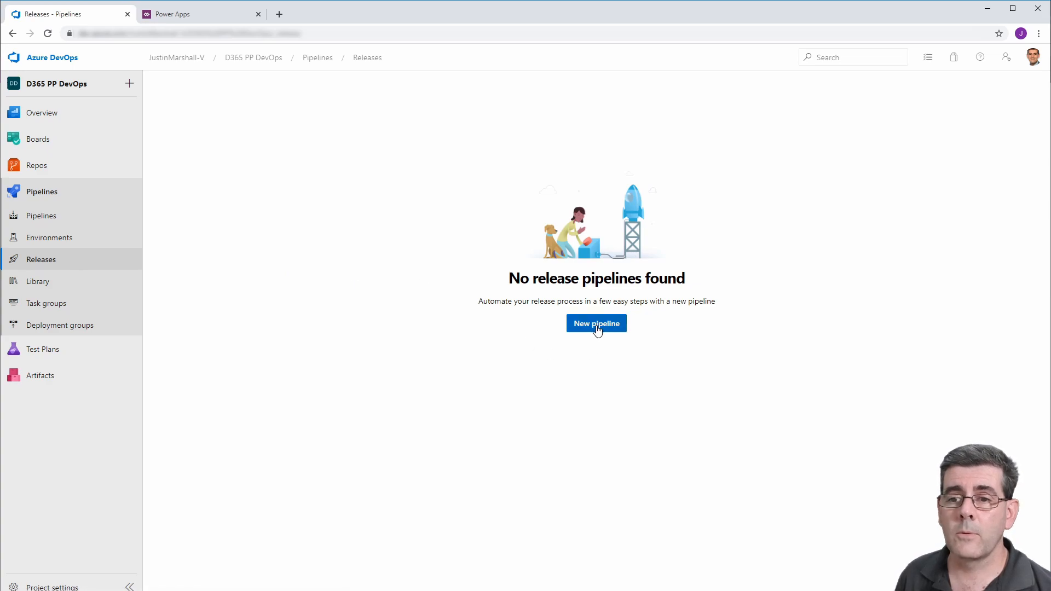
click(596, 323)
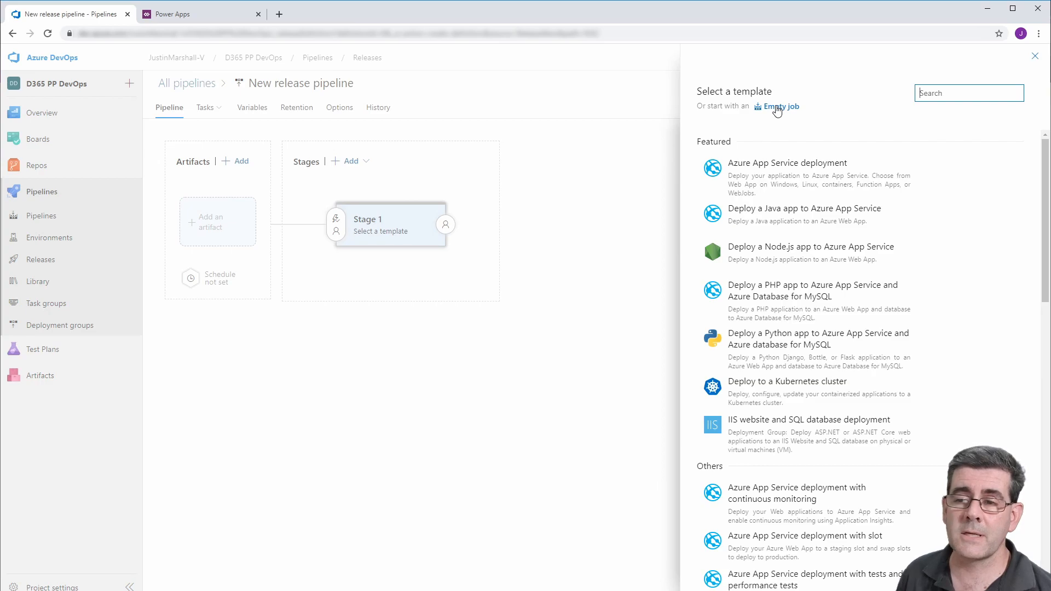
click(780, 106)
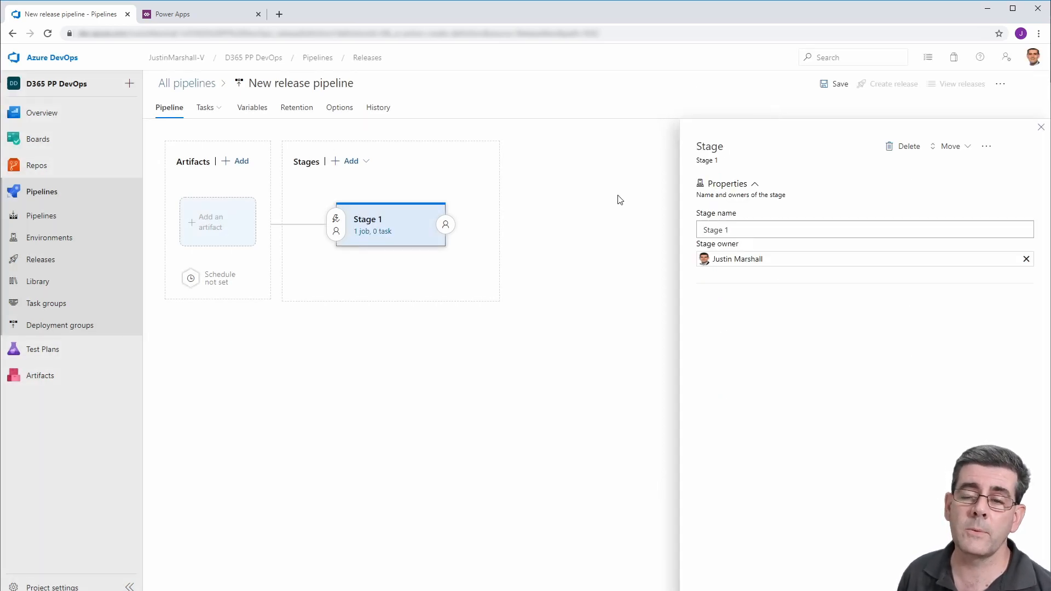
mouse_move(659, 220)
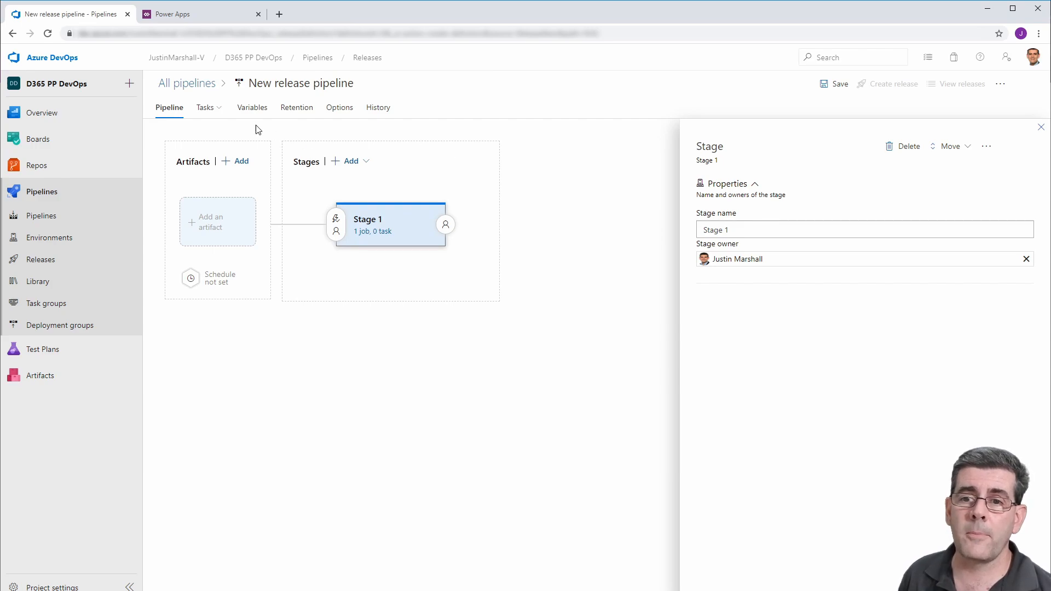
Add pipeline variable SolutionName = JMDeploymentDemo, settable at release time.
click(252, 107)
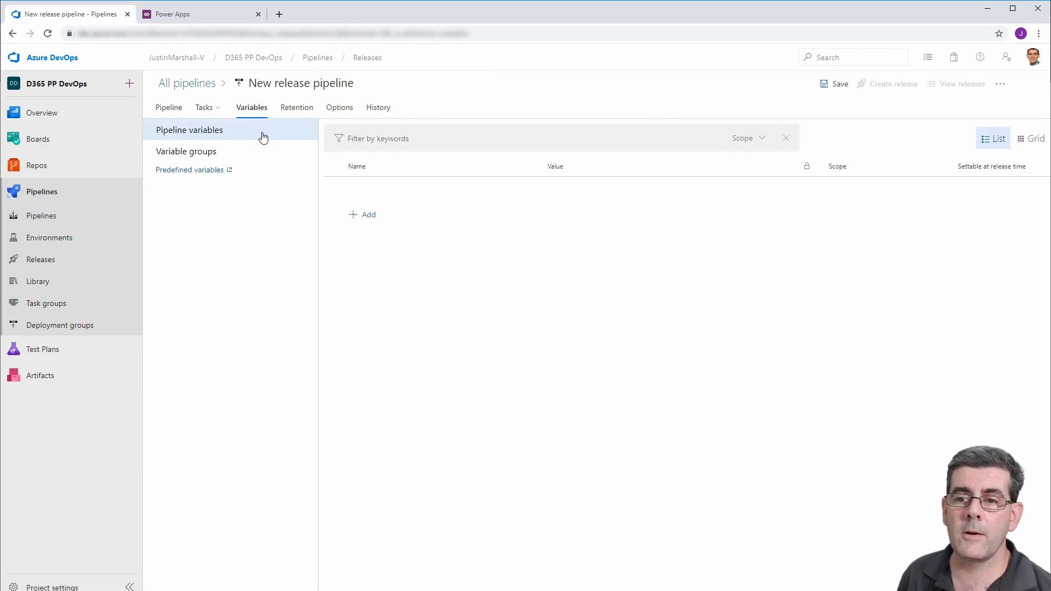
click(363, 215)
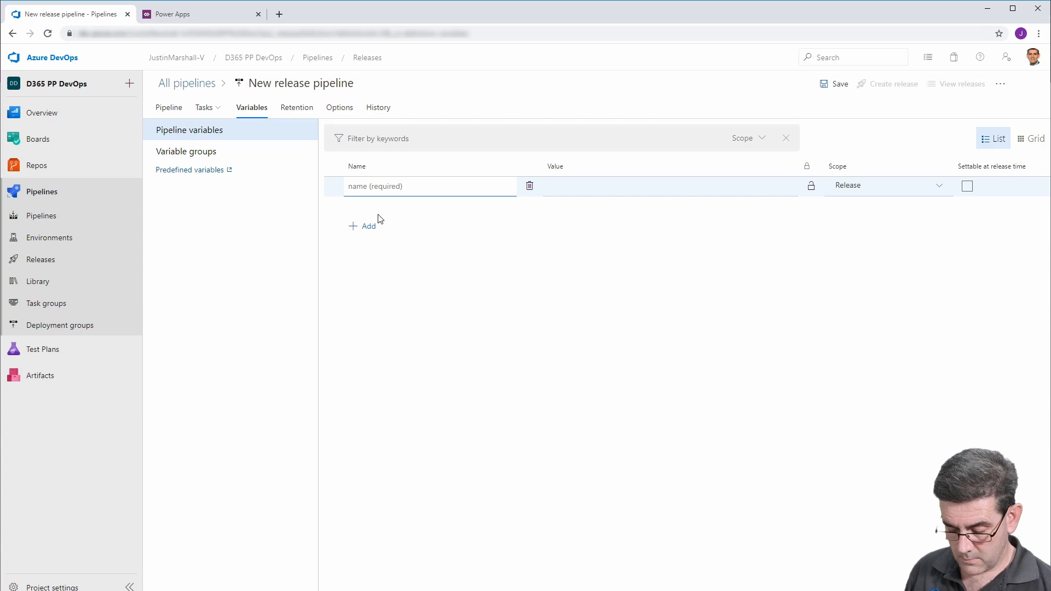
text(Solution)
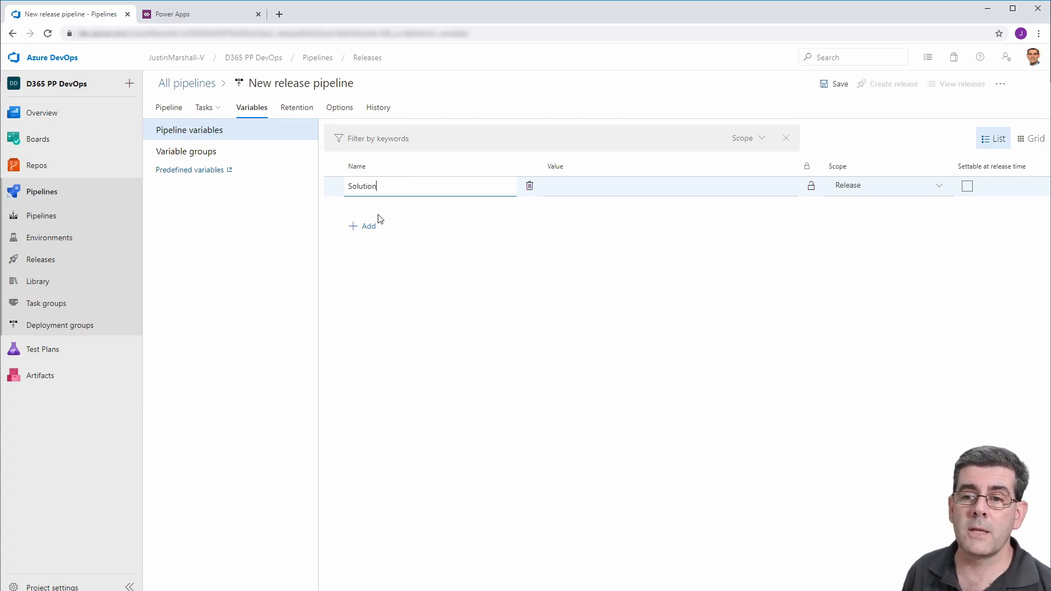
text(Name)
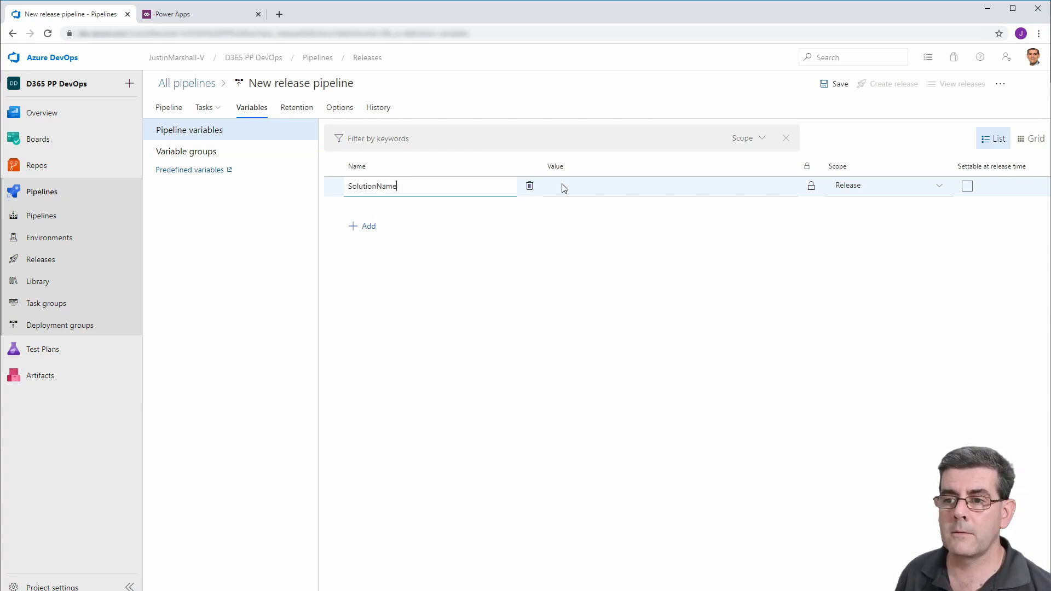
text(JMDeploymentDemo)
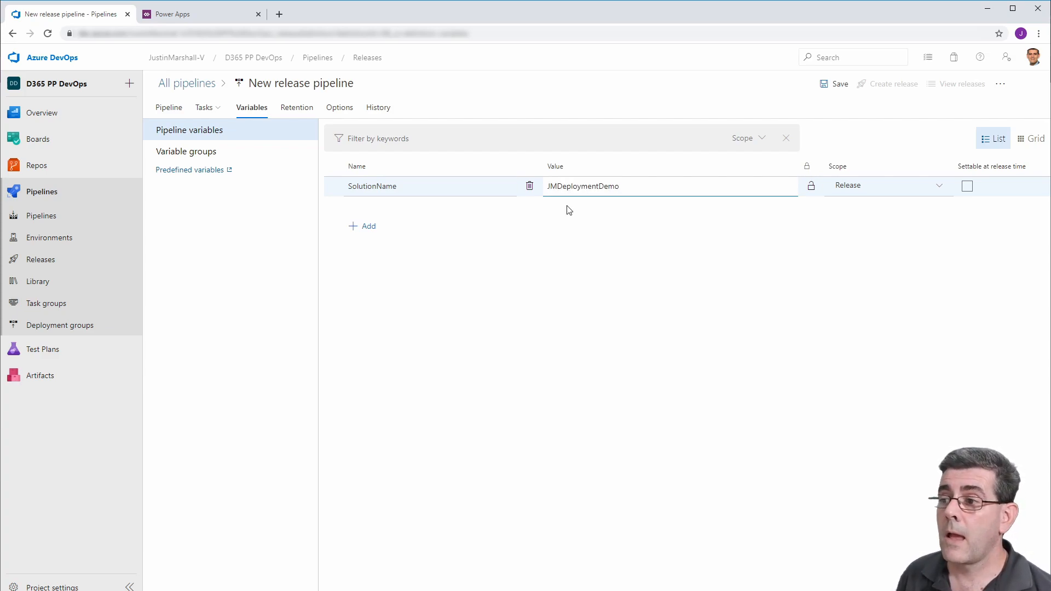
click(967, 186)
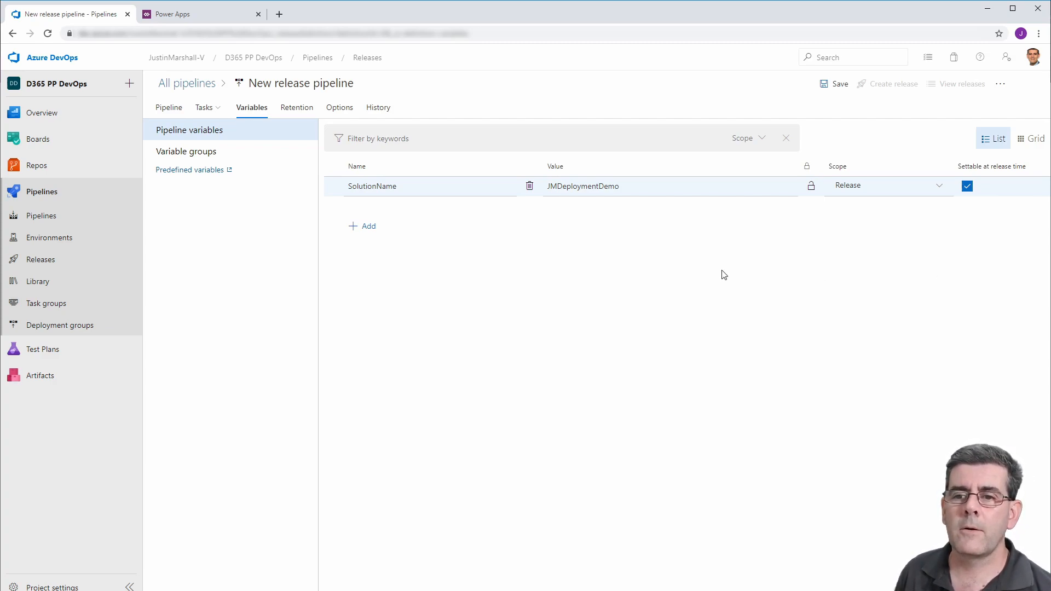
mouse_move(246, 162)
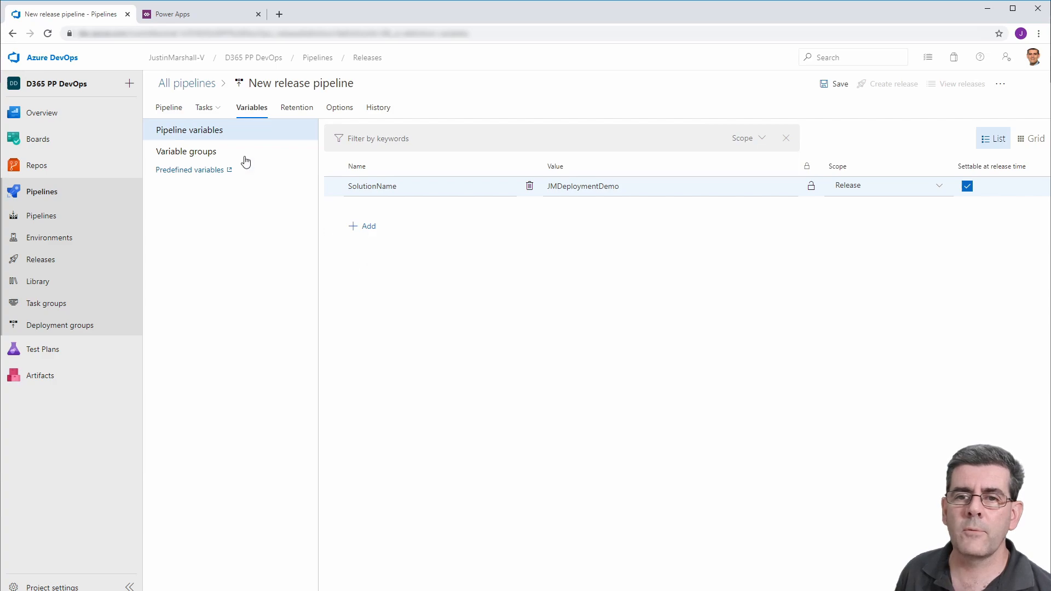
click(169, 108)
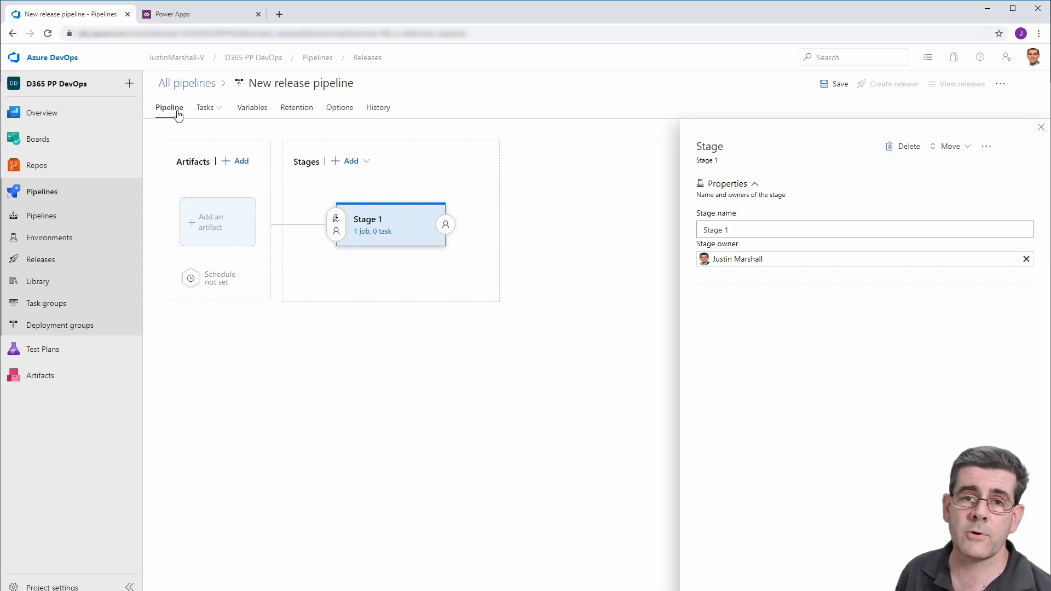
mouse_move(264, 190)
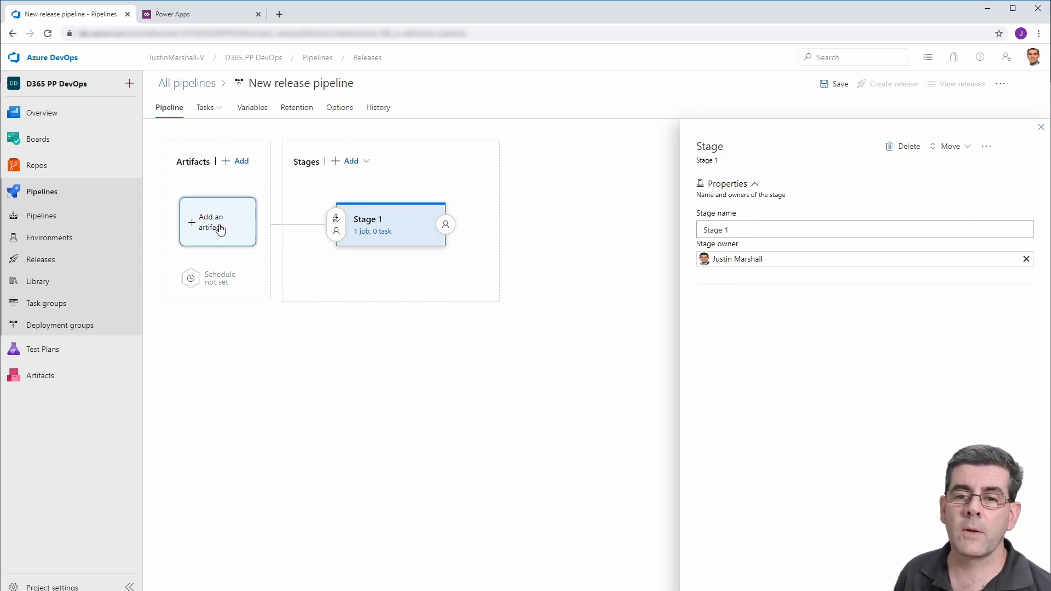
Add an Azure Repos artifact from project and repository D365 PP DevOps on branch master.
click(217, 223)
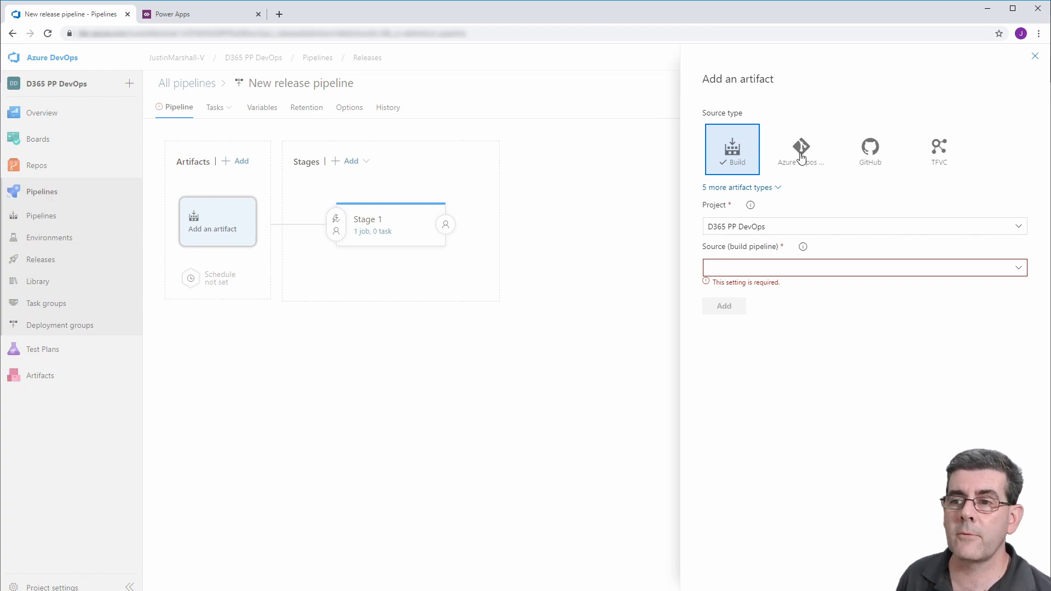
click(802, 149)
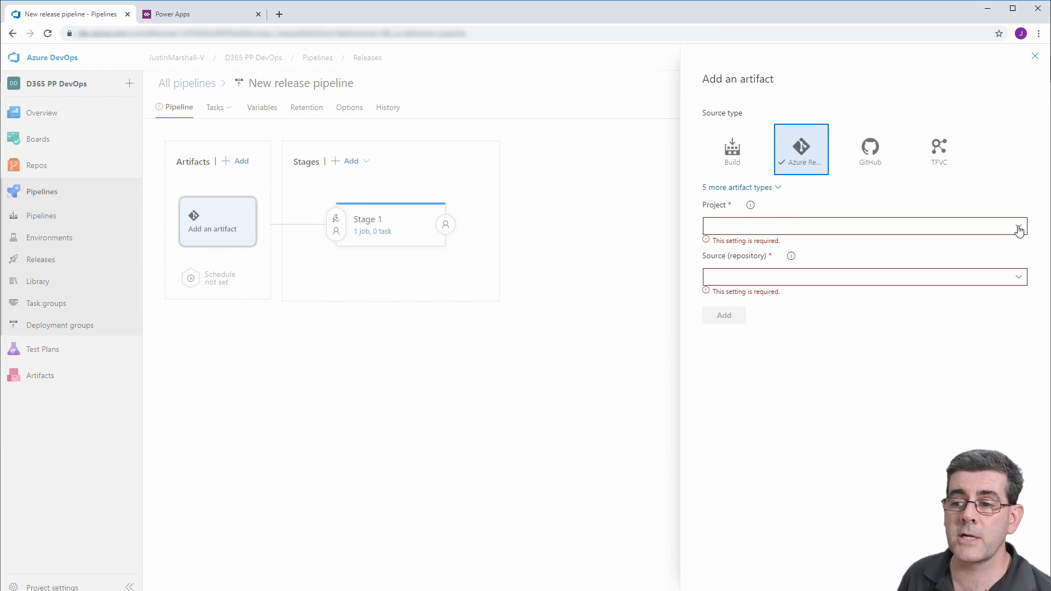
text(D365 PP DevOps)
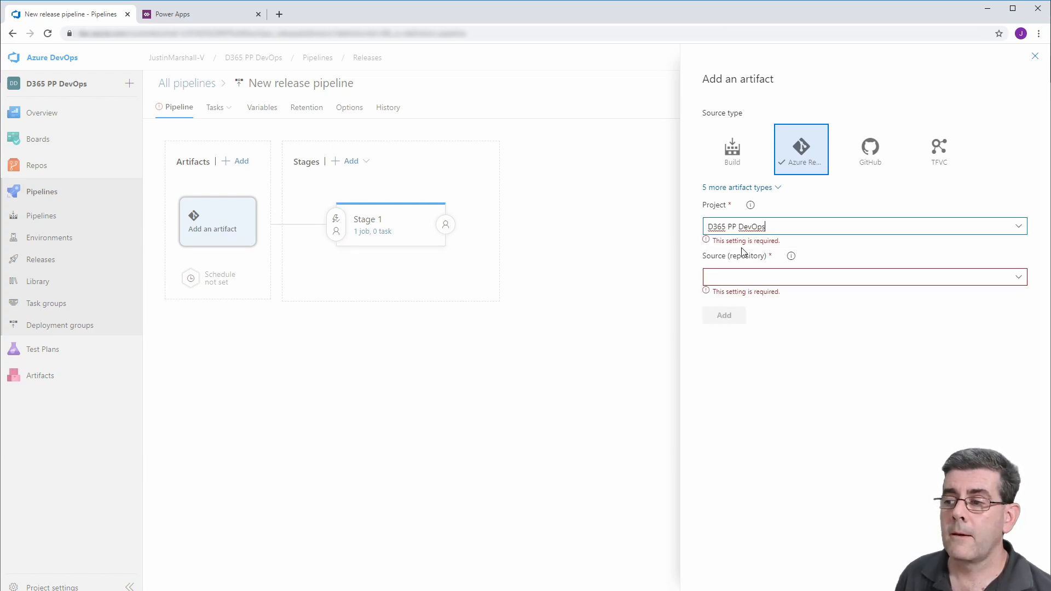
click(863, 276)
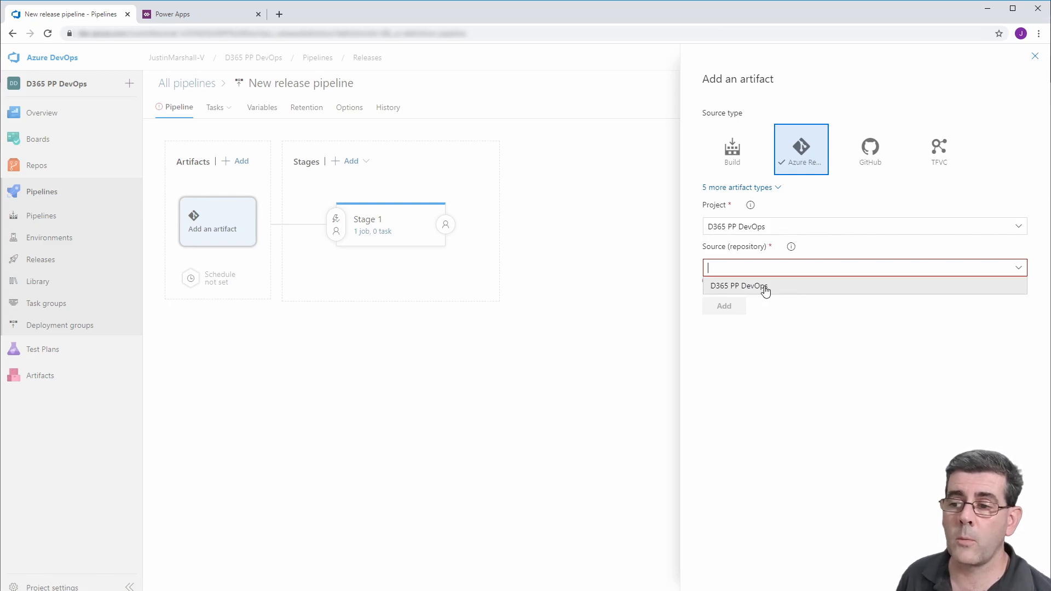
click(737, 286)
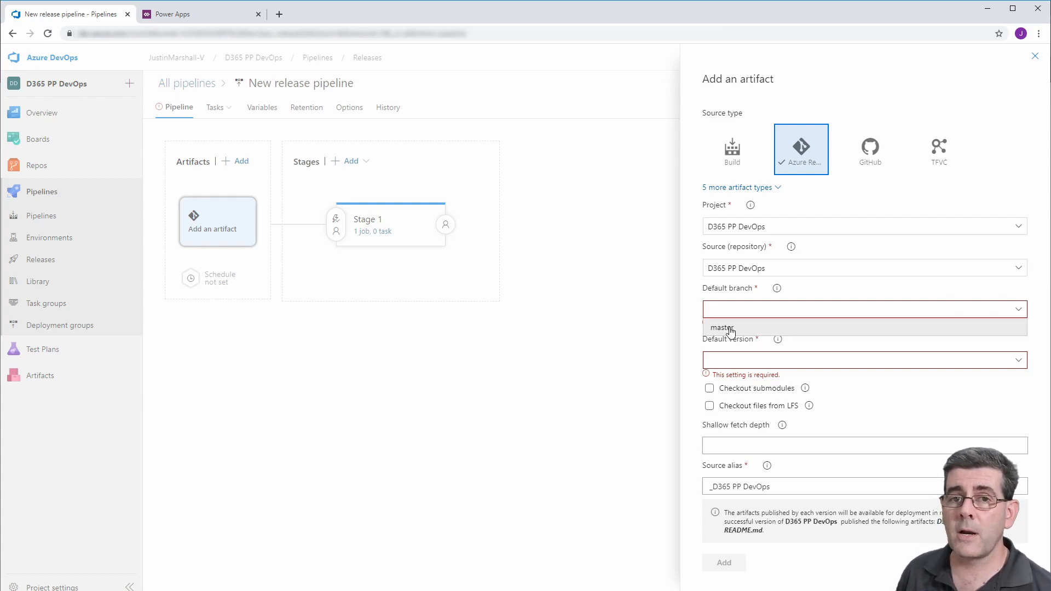
click(723, 328)
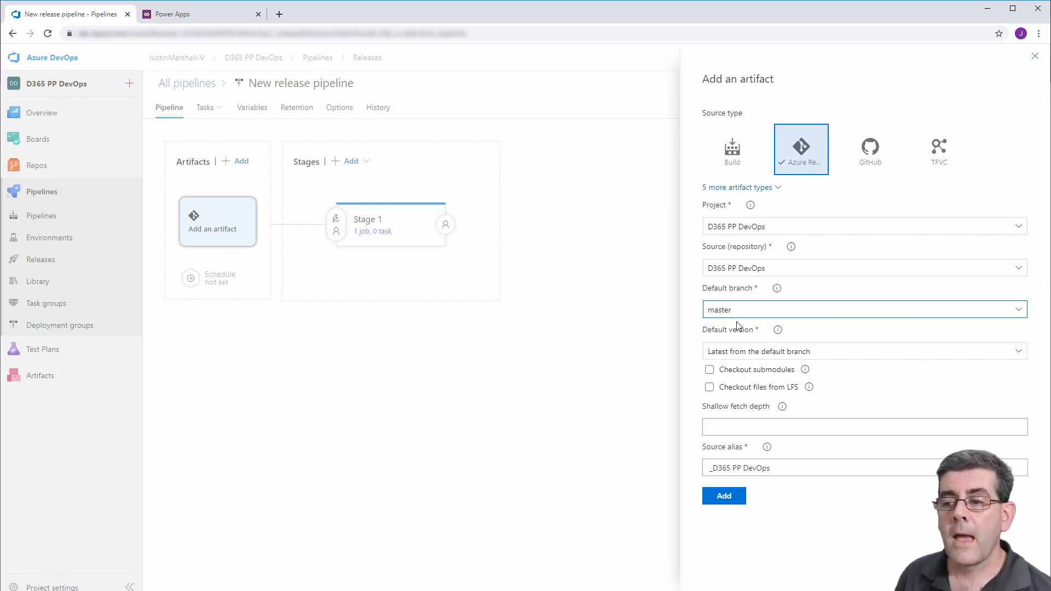
mouse_move(723, 341)
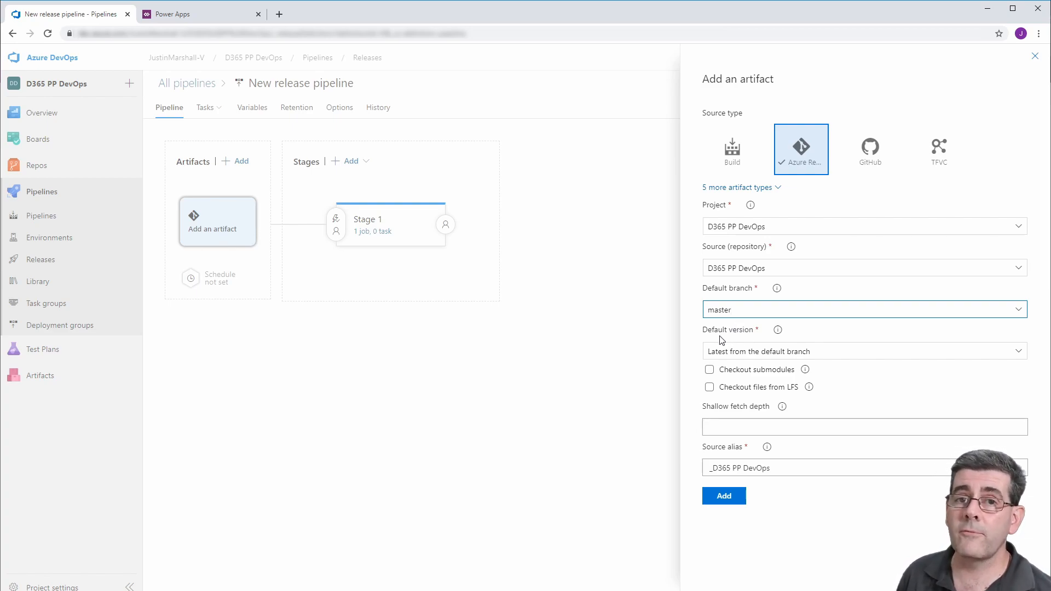
Keep latest from default branch as version, alias it Azure_Source and add it.
click(864, 309)
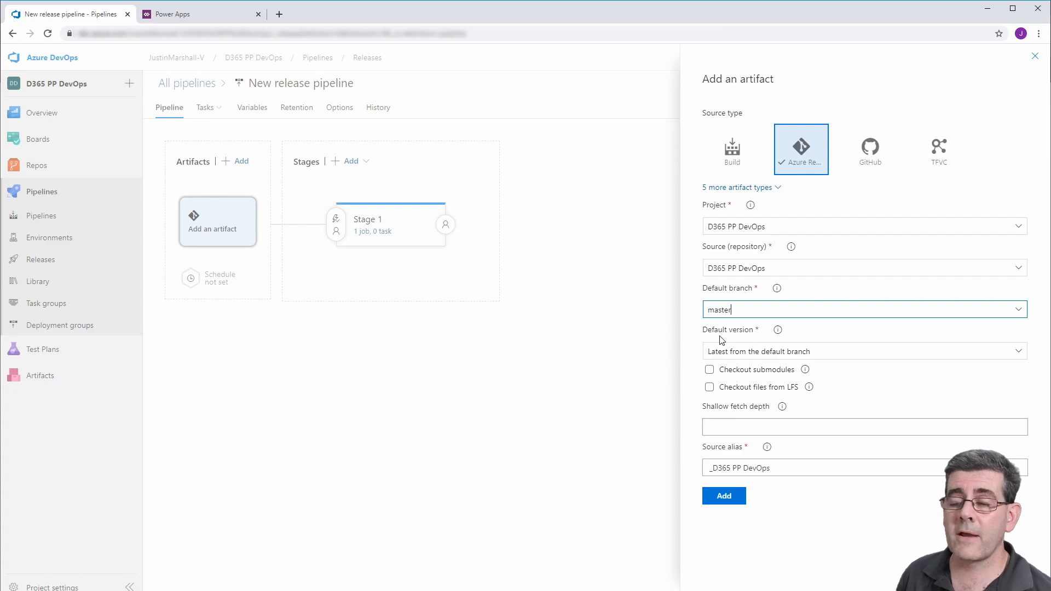
mouse_move(713, 366)
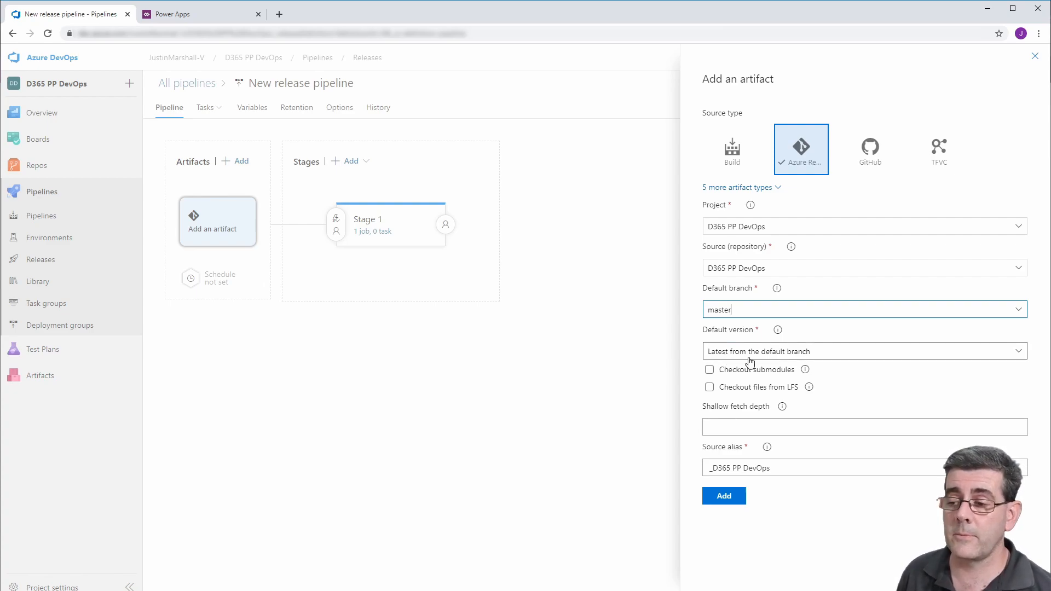
mouse_move(1011, 356)
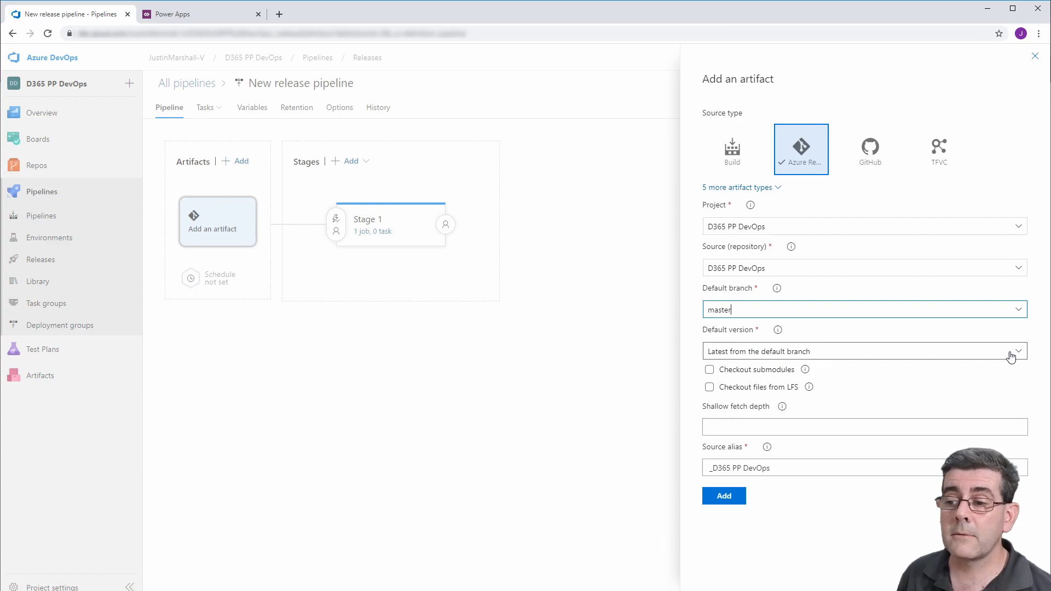
click(864, 350)
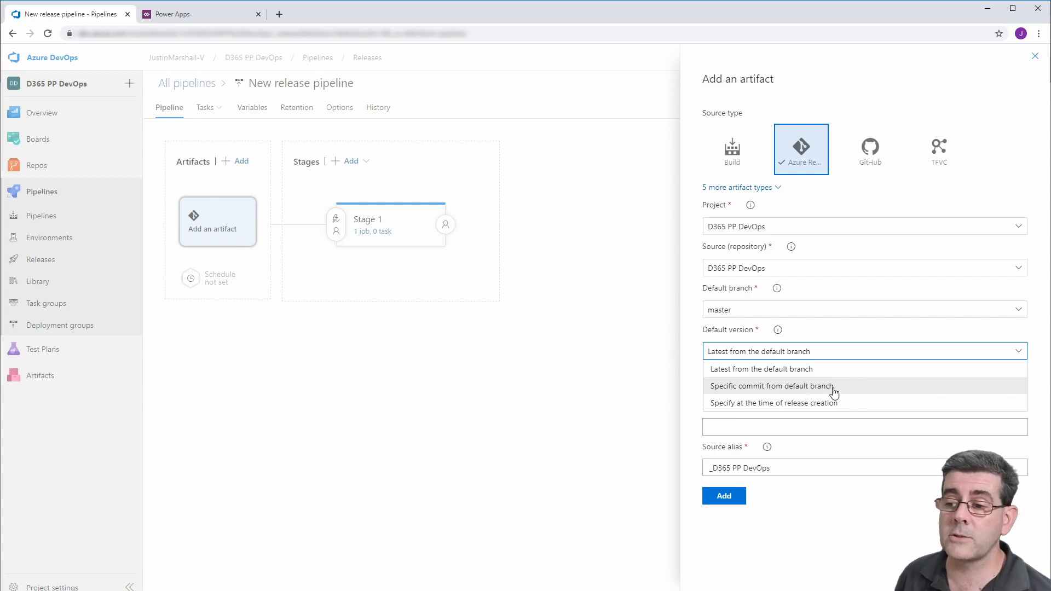
mouse_move(789, 403)
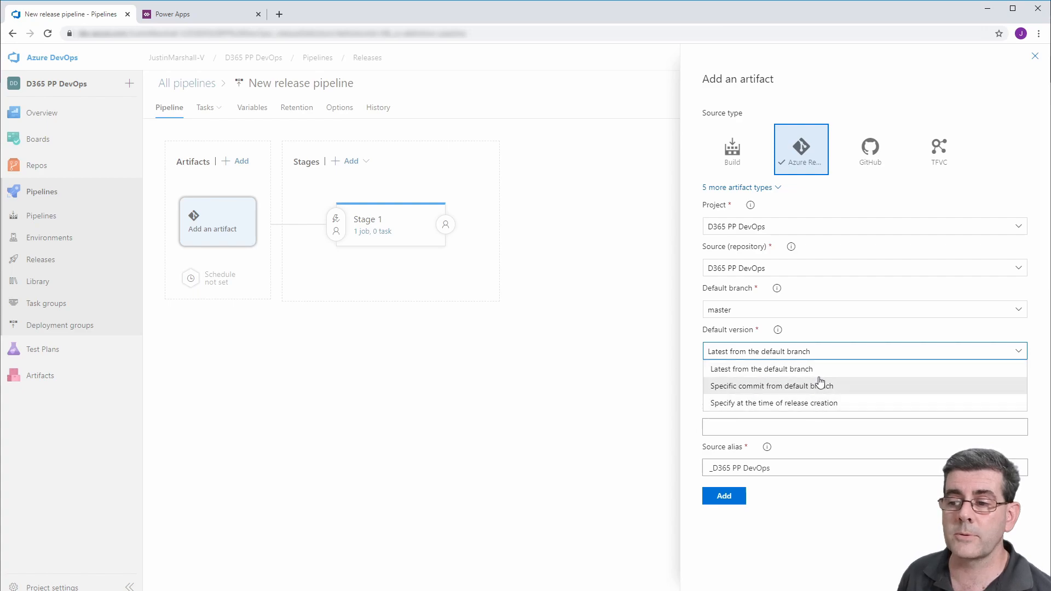
click(762, 369)
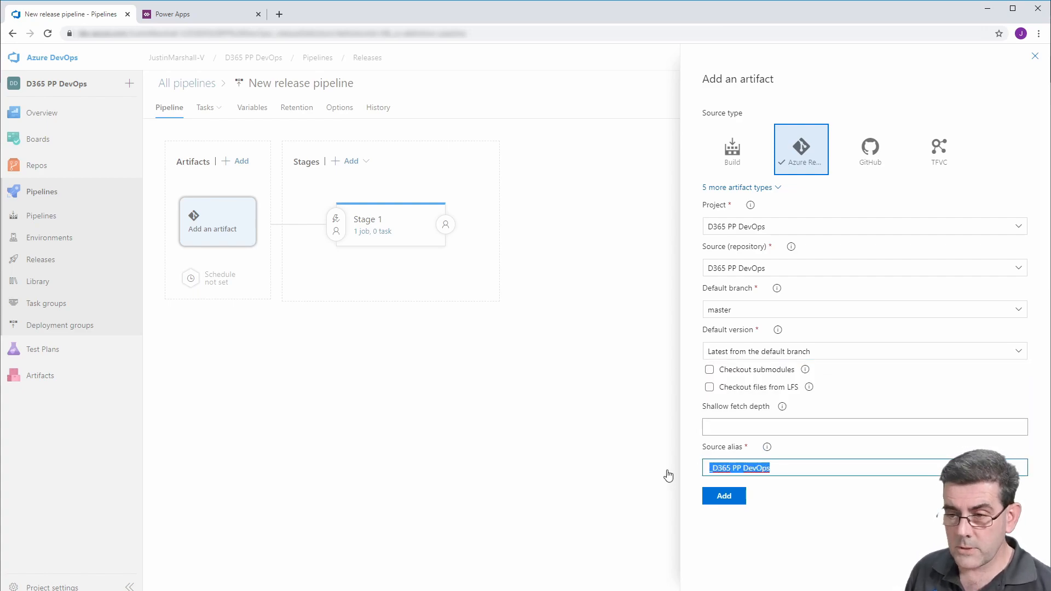
text(Azure_Source)
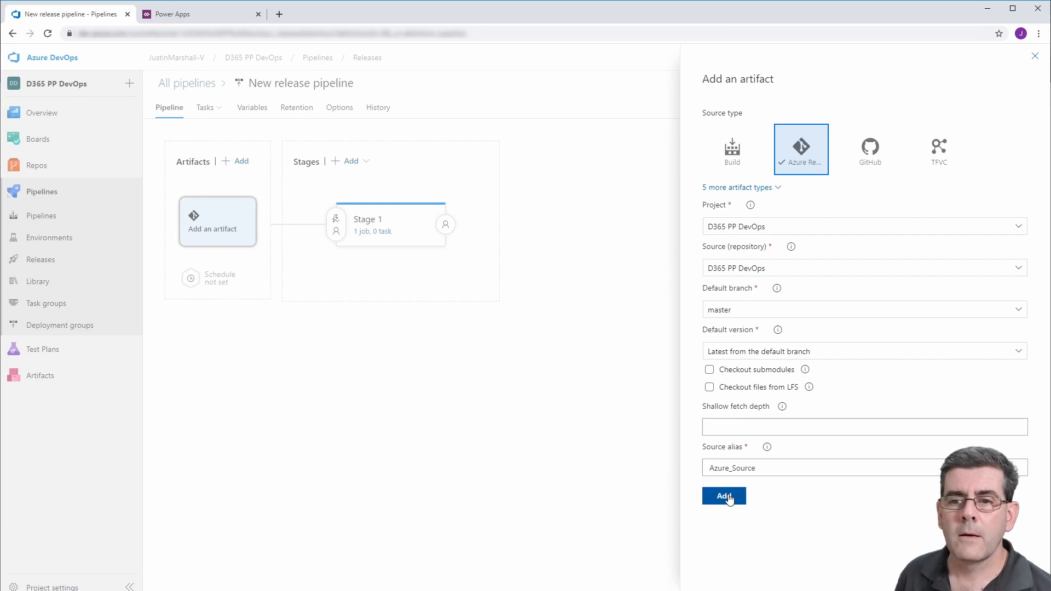
click(724, 495)
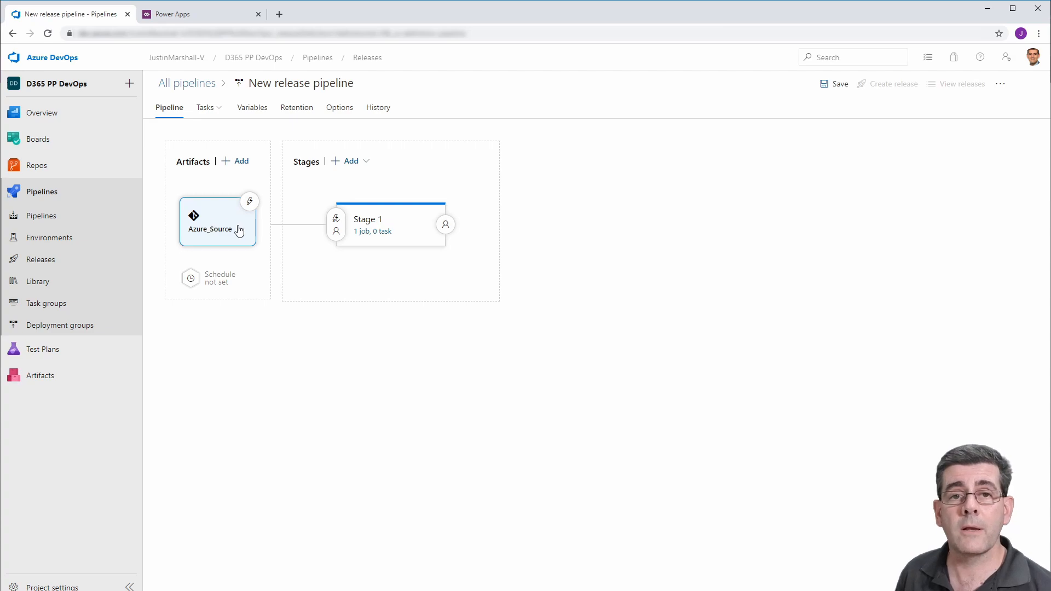
Search the agent job's task catalogue for 'power'.
click(390, 225)
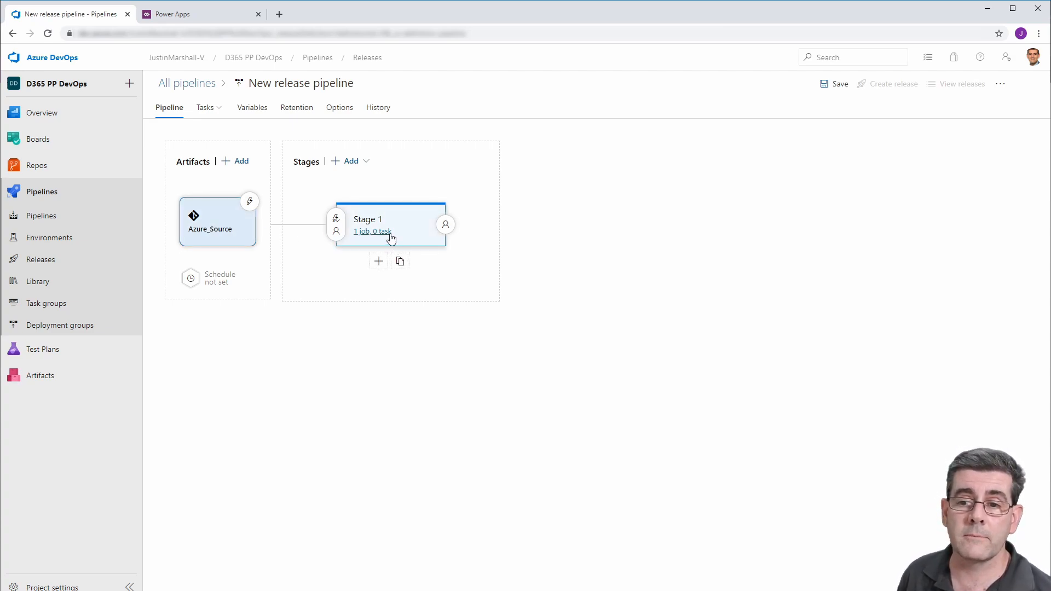
click(373, 231)
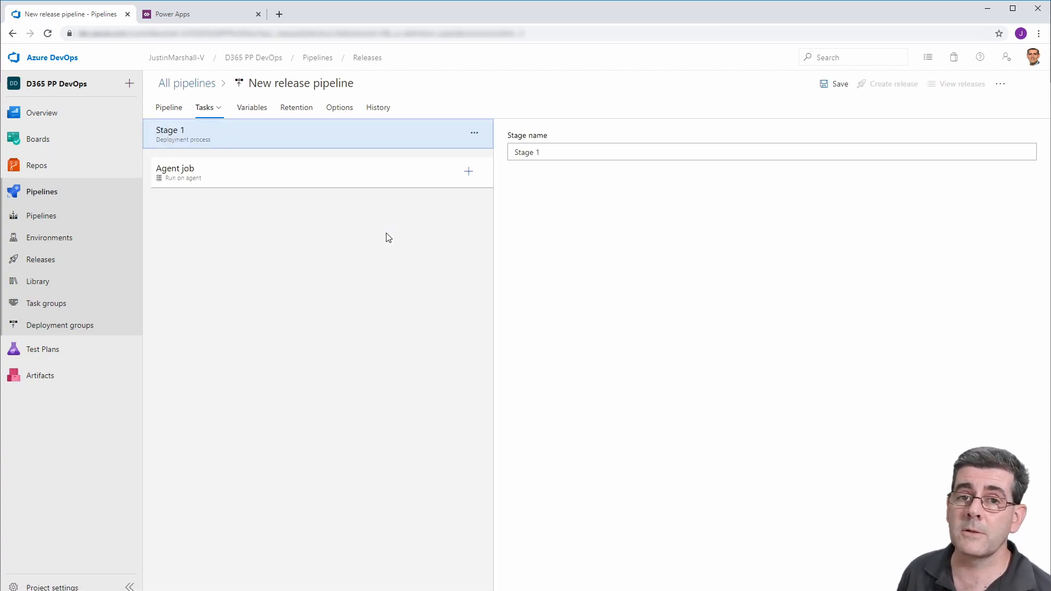
mouse_move(393, 235)
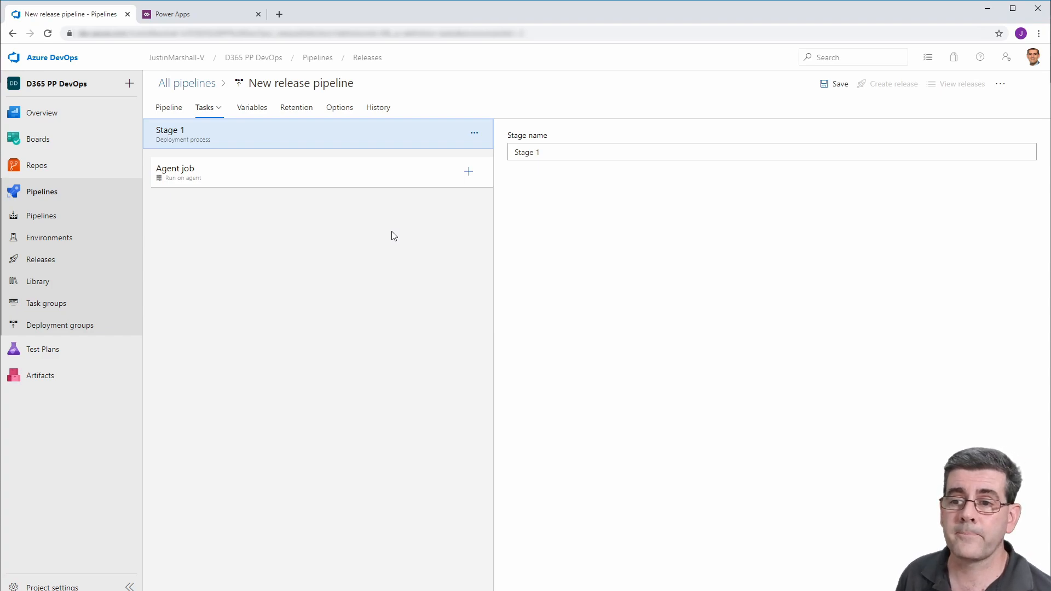
click(468, 171)
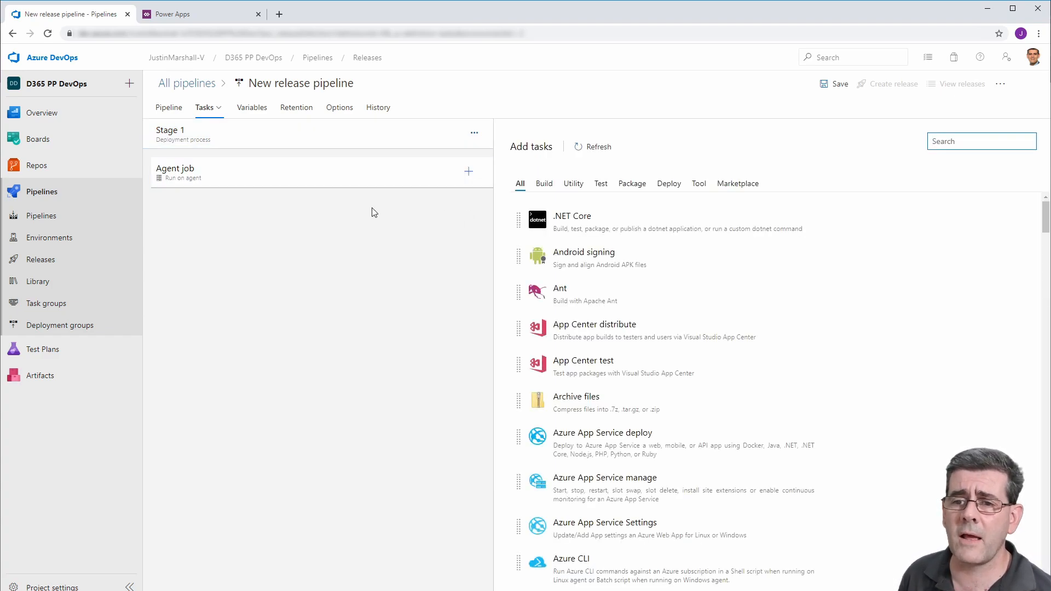
click(982, 141)
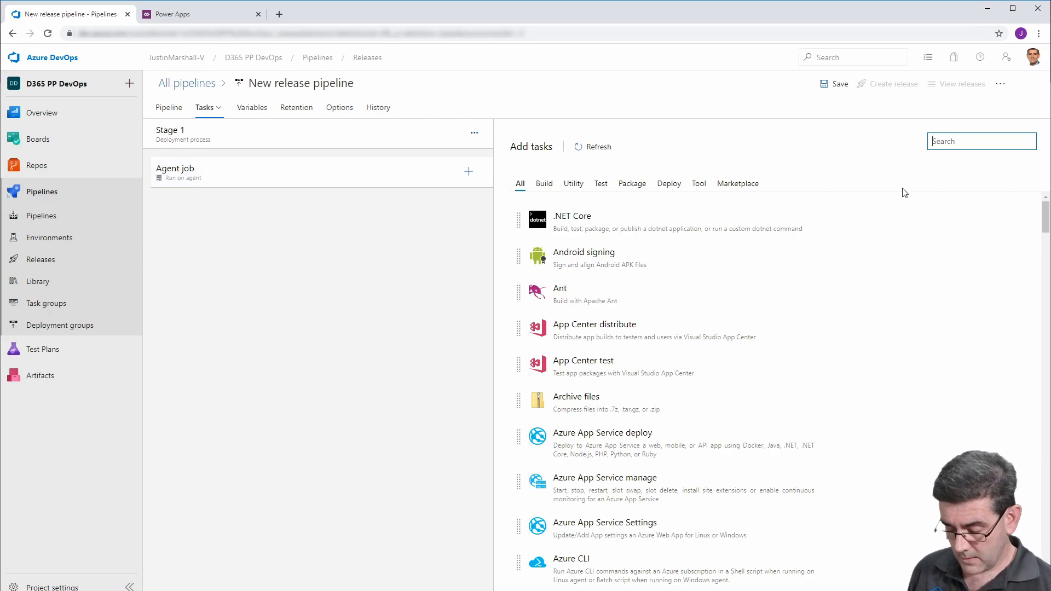
text(powerapps)
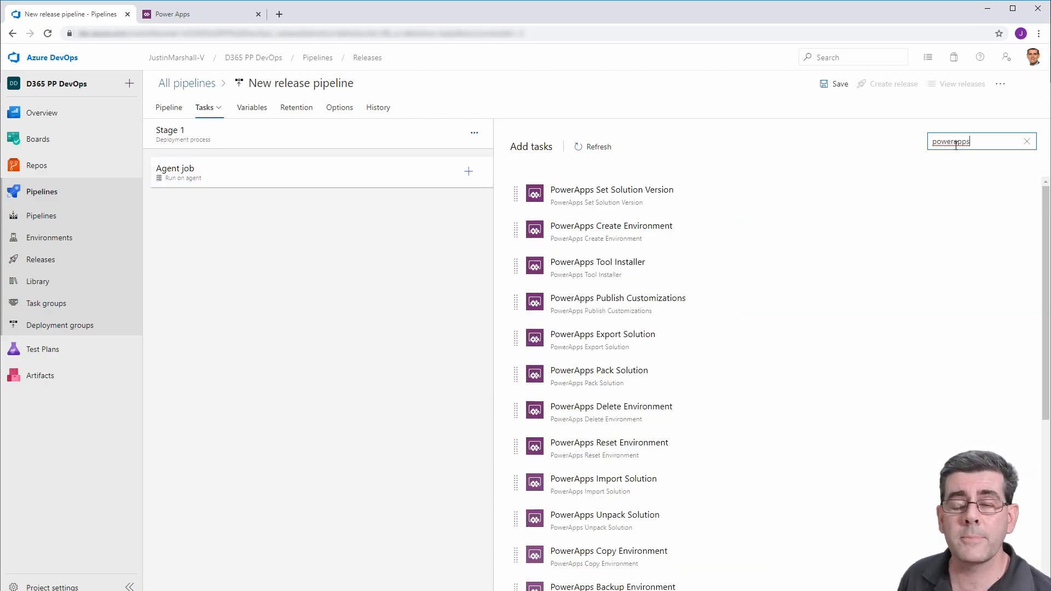
mouse_move(756, 231)
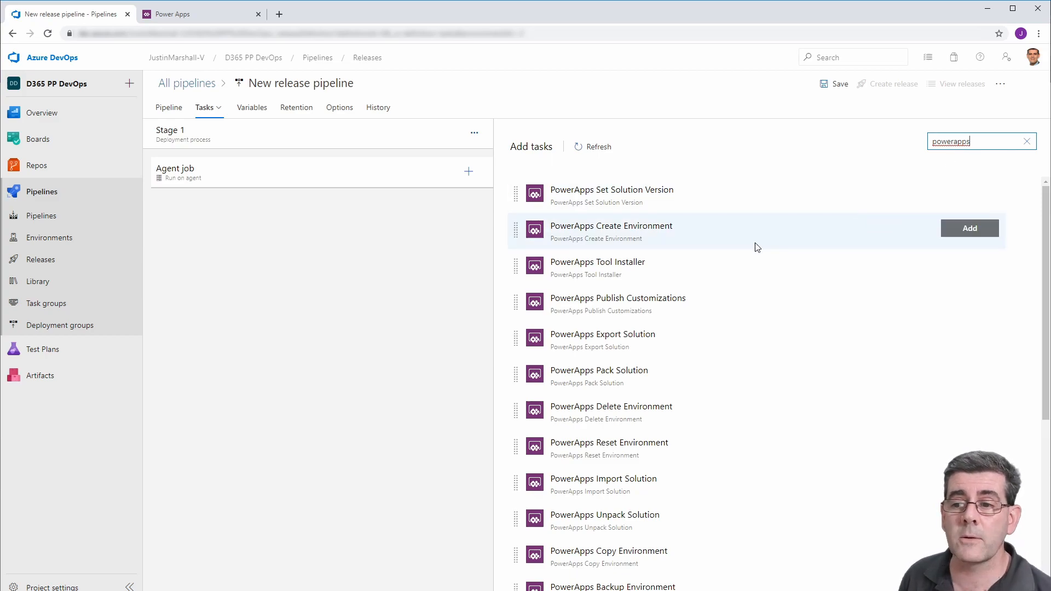
mouse_move(596, 268)
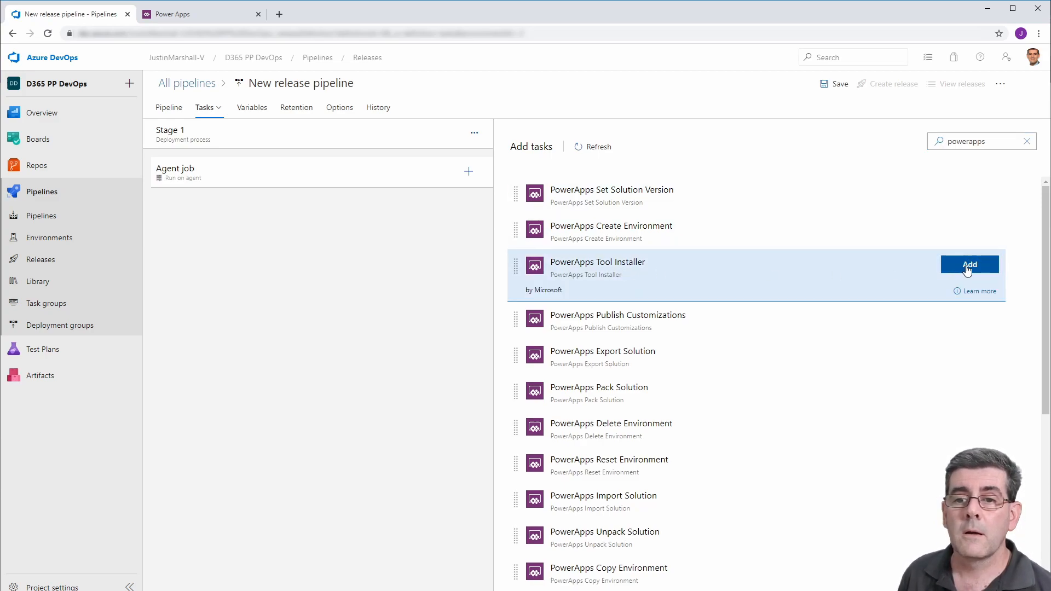
Add the PowerApps Tool Installer, Pack Solution, Import Solution and Publish Customizations tasks.
click(970, 264)
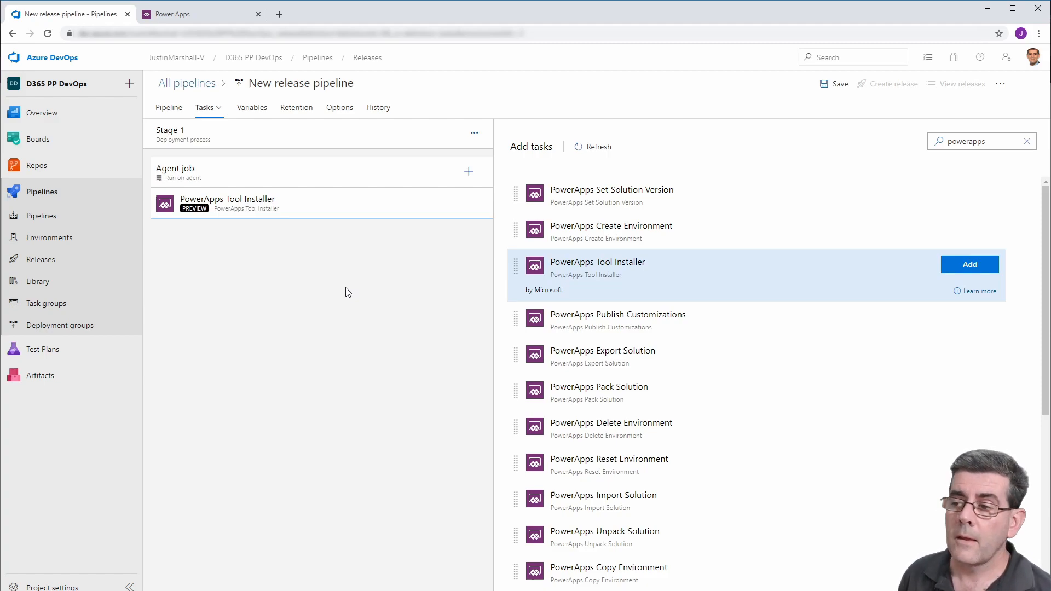
mouse_move(716, 347)
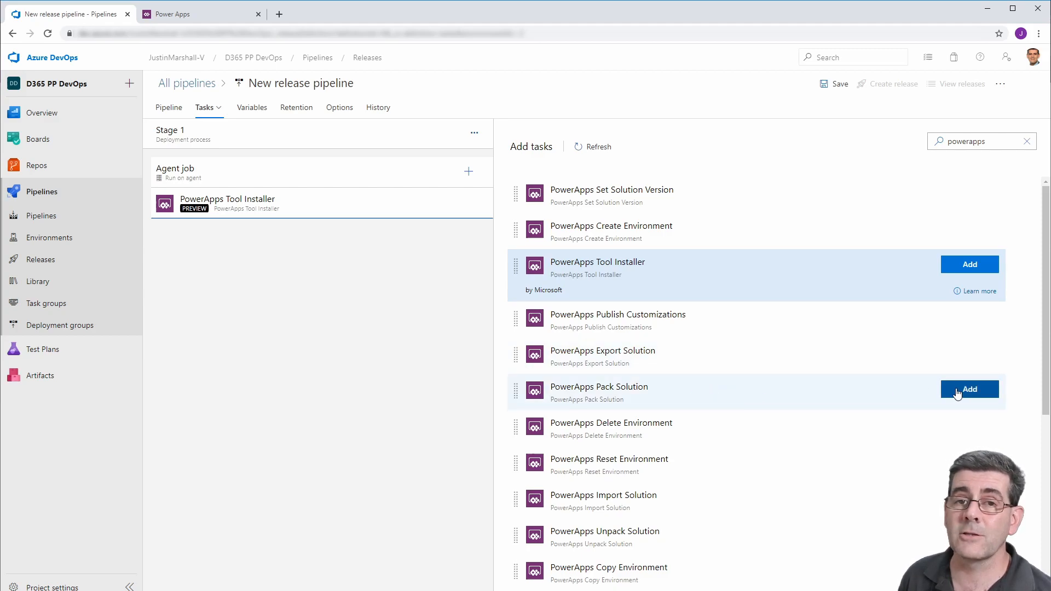
click(969, 390)
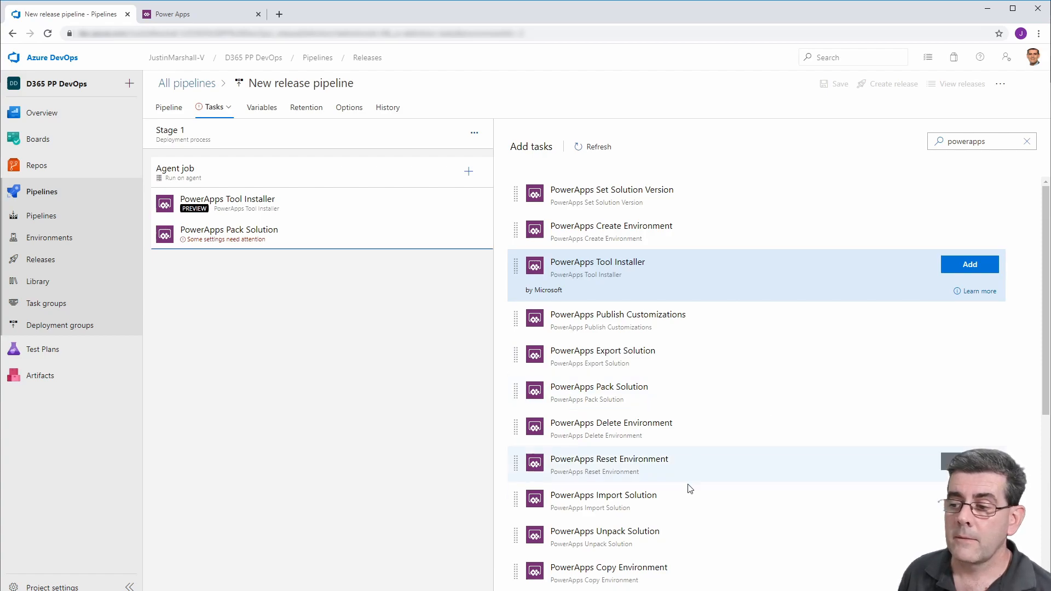
click(969, 500)
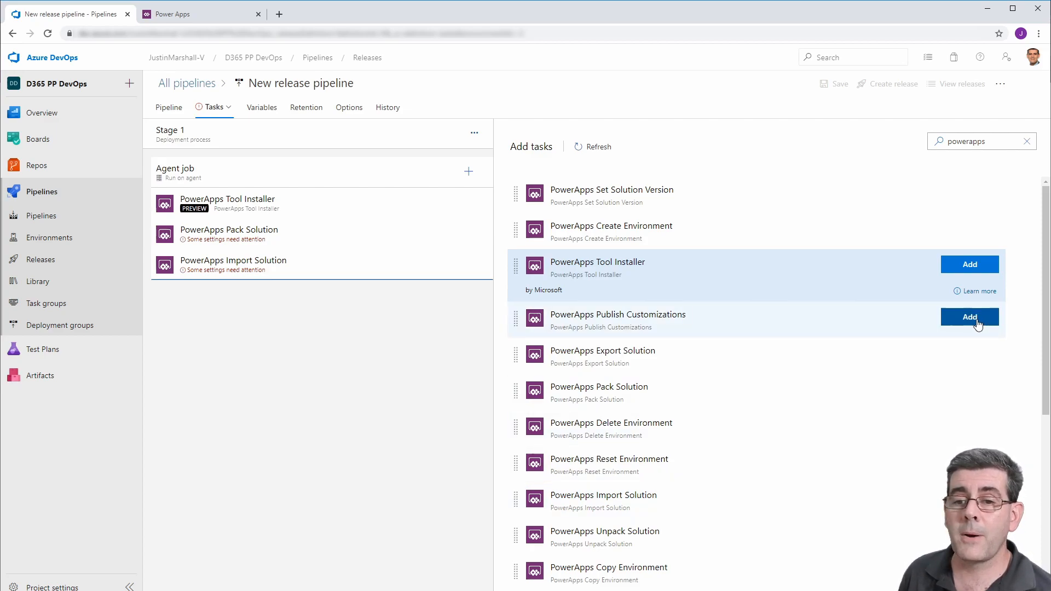
click(969, 316)
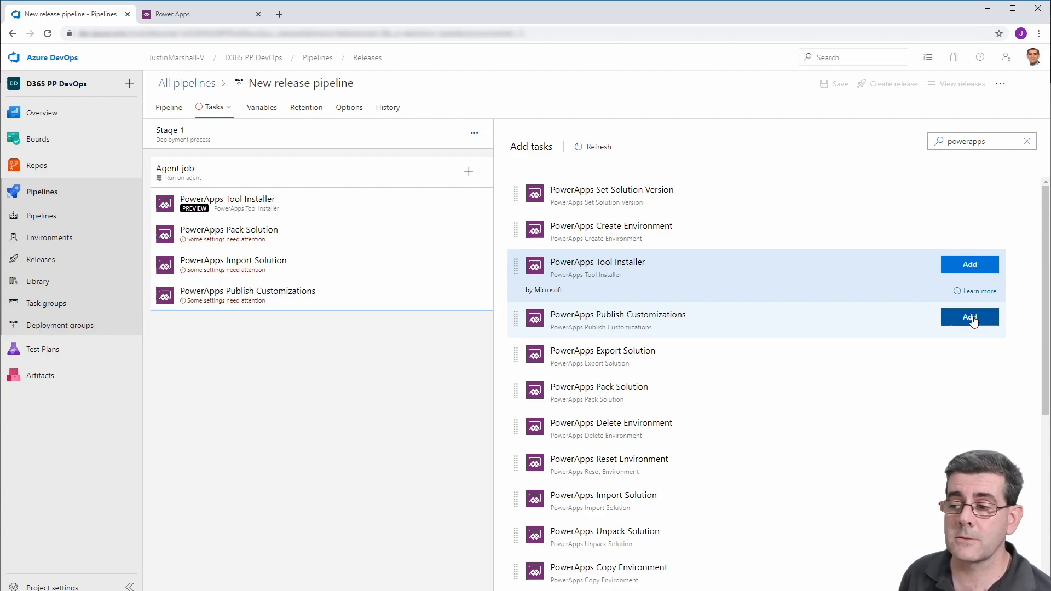
mouse_move(230, 362)
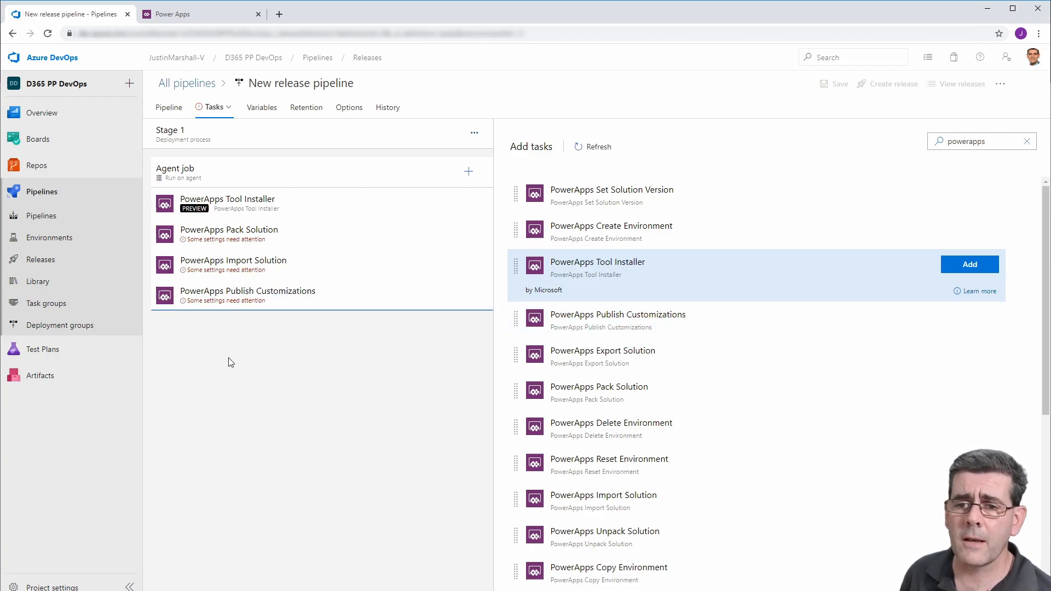
mouse_move(274, 243)
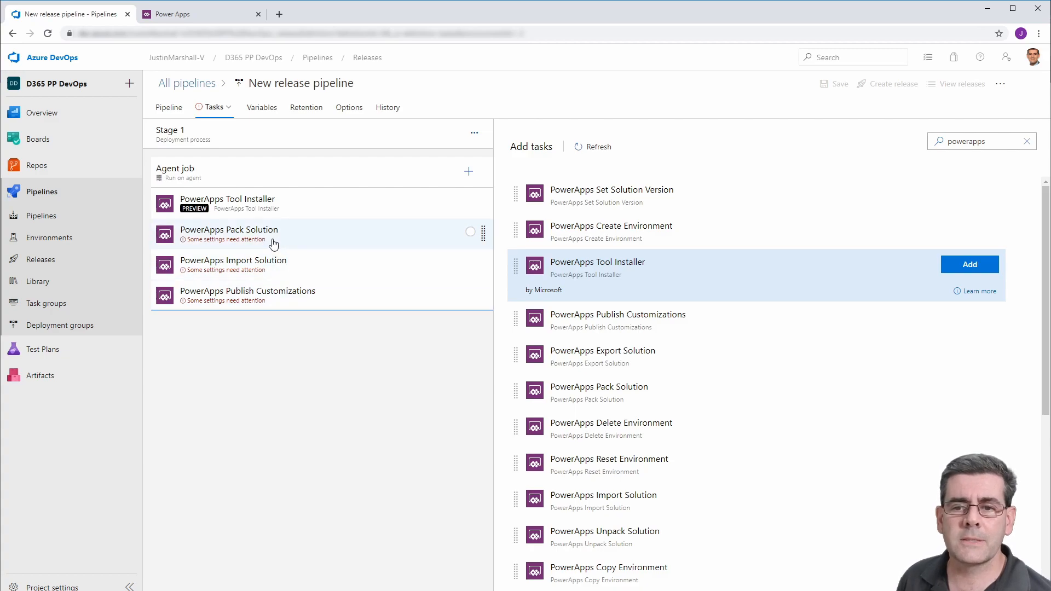
Pack Azure_Source/D365_Solutions/$(SolutionName) into $(SolutionName).zip in the working directory, unmanaged.
click(229, 234)
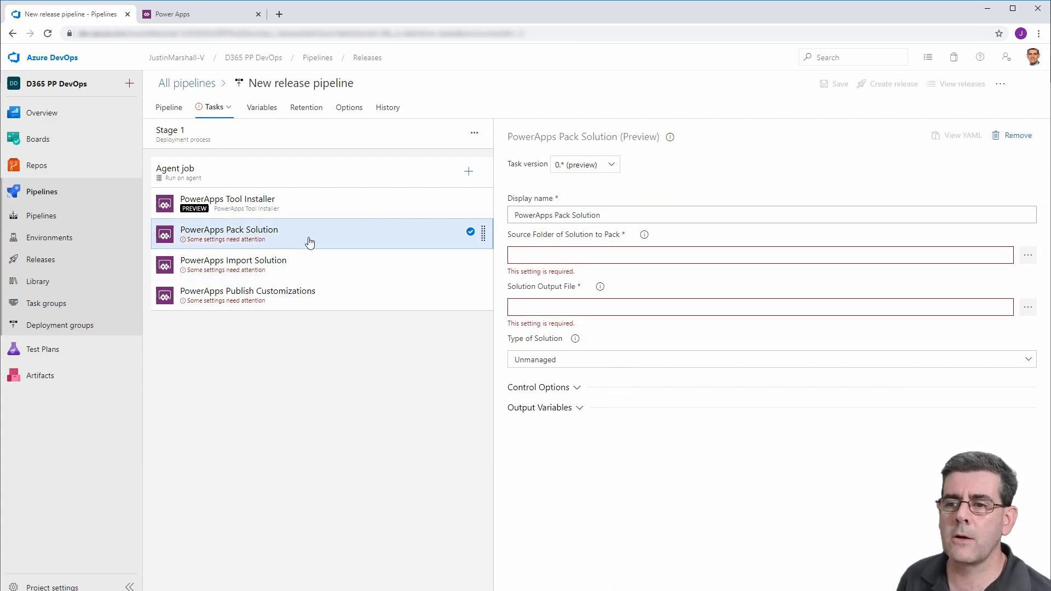
mouse_move(551, 204)
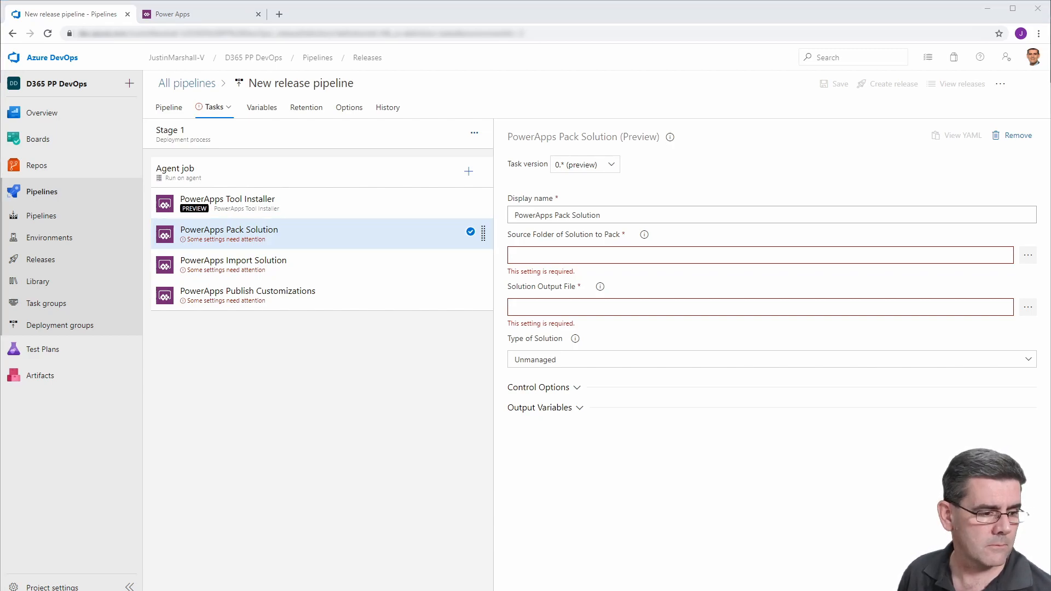
mouse_move(320, 441)
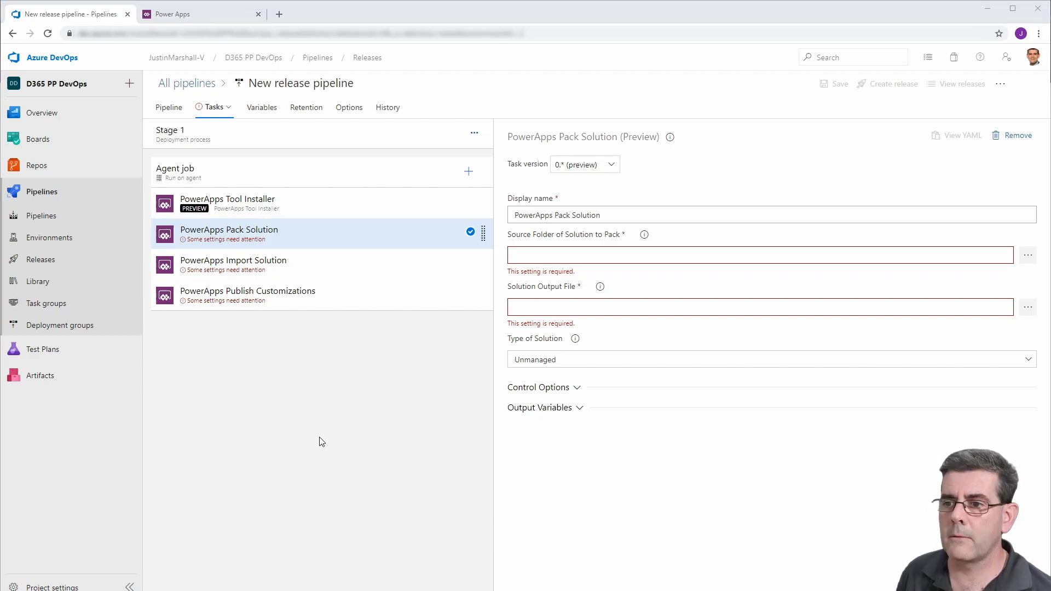
text($(System.DefaultWorkingDirectory)/Azure_Source/D365_Solutions/$(SolutionName))
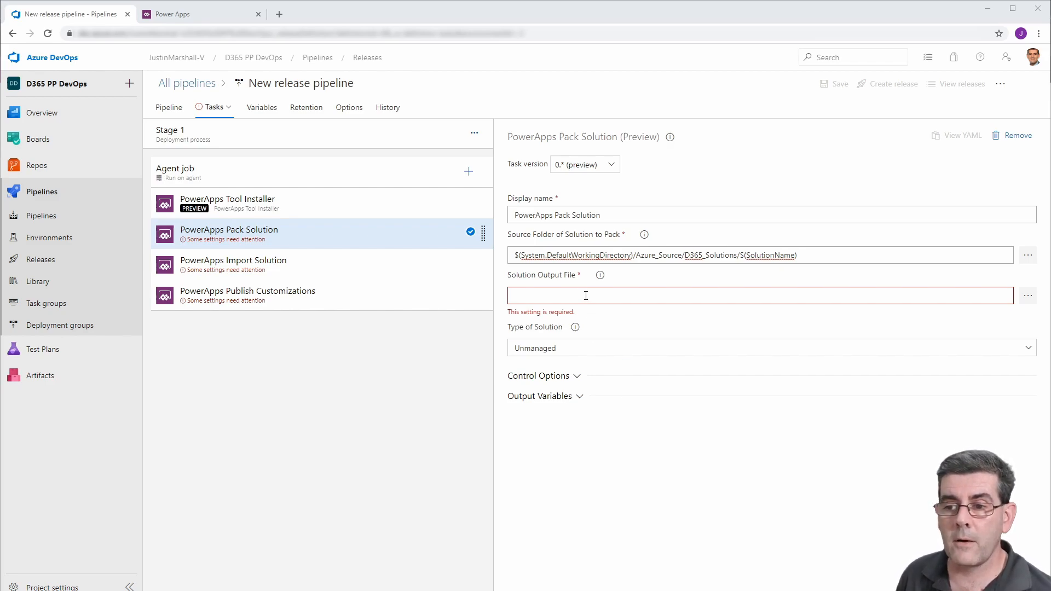
text($(System.DefaultWorkingDirectory)\$(SolutionName).zip)
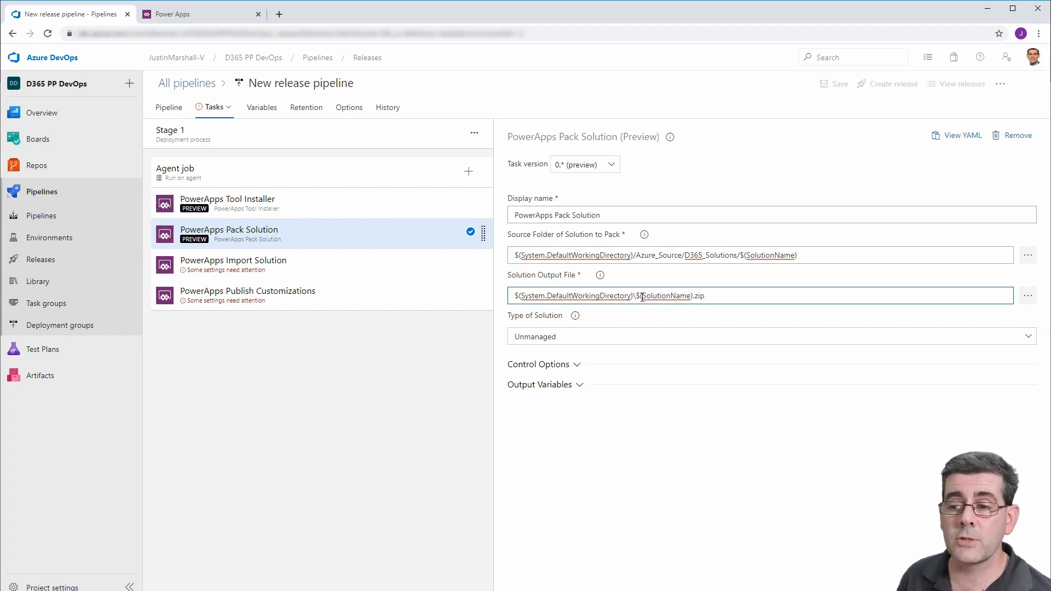
mouse_move(731, 295)
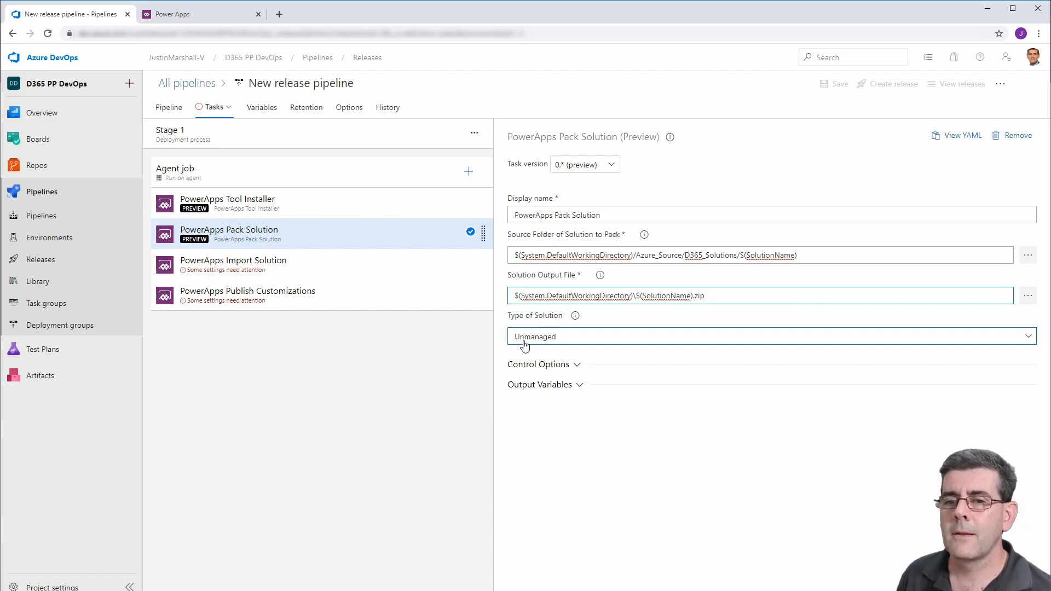
click(764, 295)
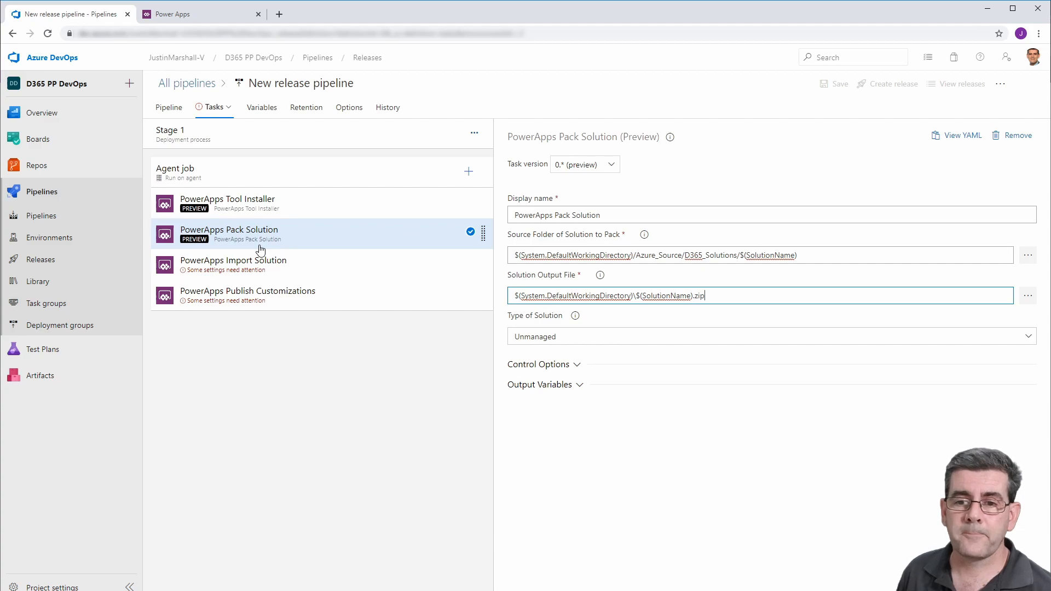
Point Import Solution at the UAT environment with input $(System.DefaultWorkingDirectory)\$(SolutionName).zip.
click(233, 264)
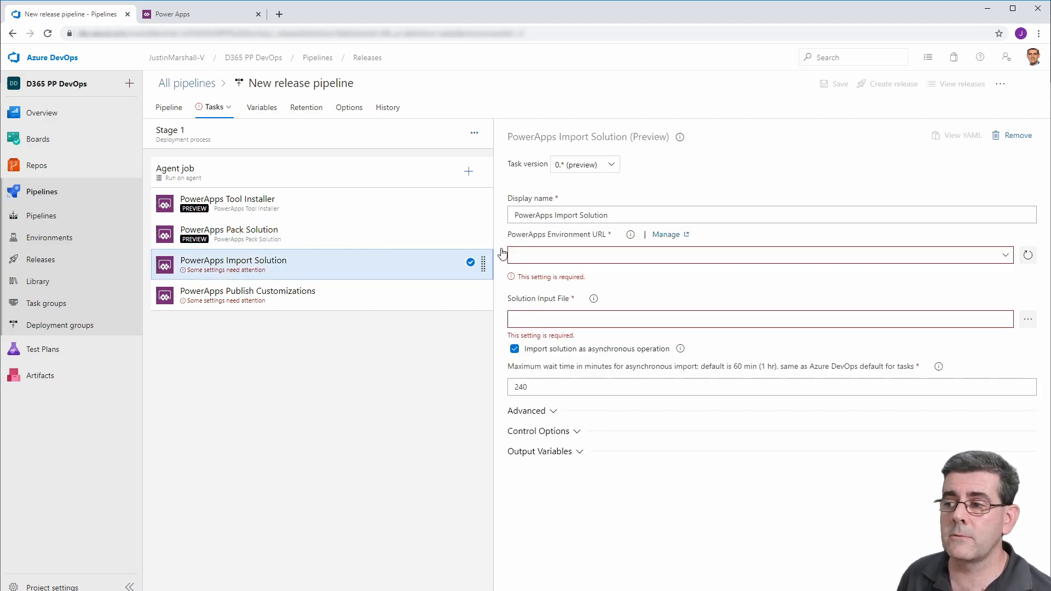
click(758, 254)
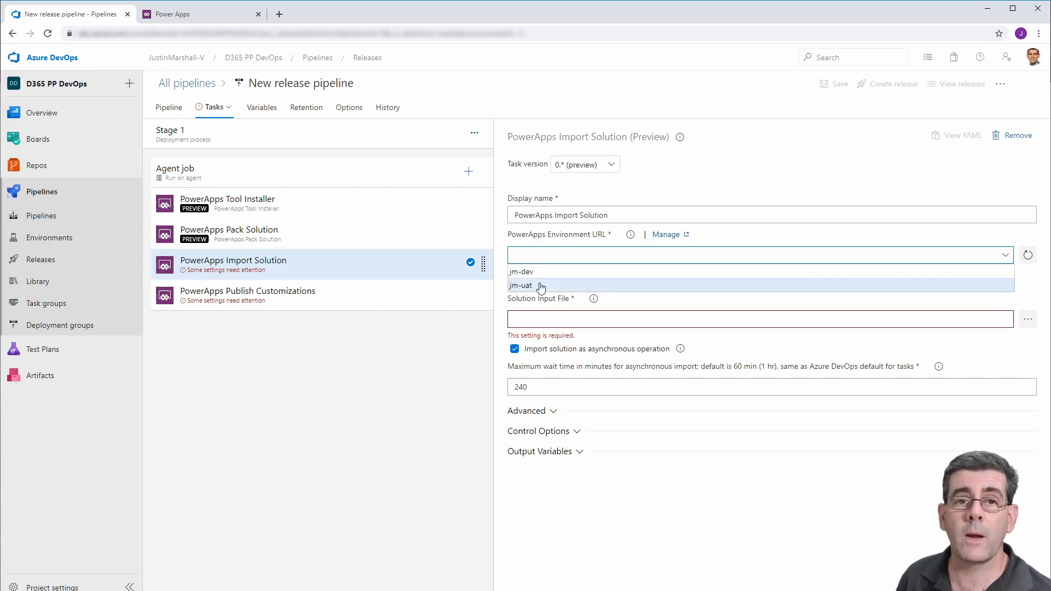
mouse_move(533, 288)
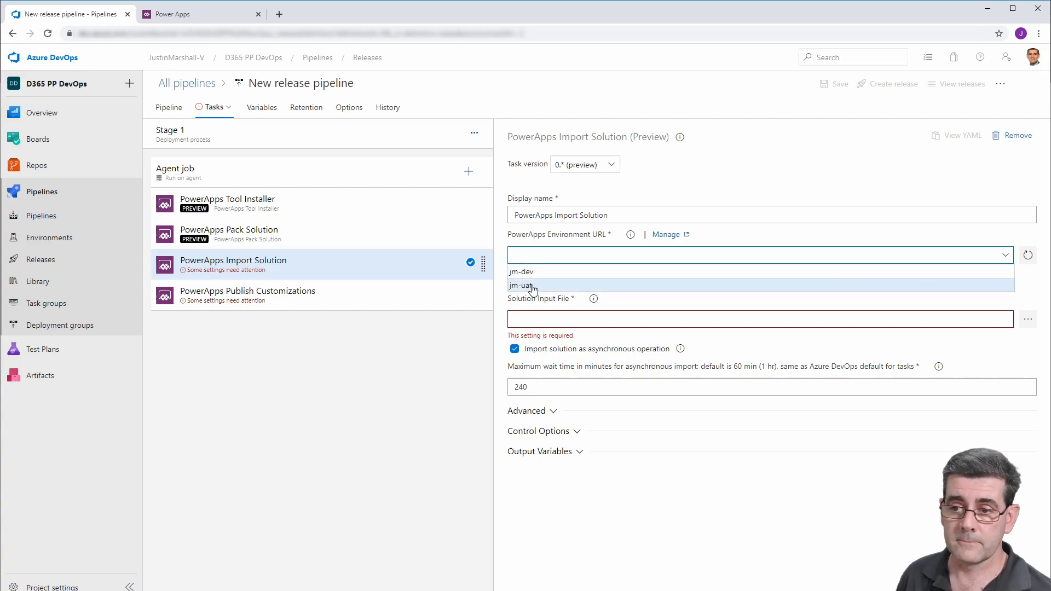
click(525, 286)
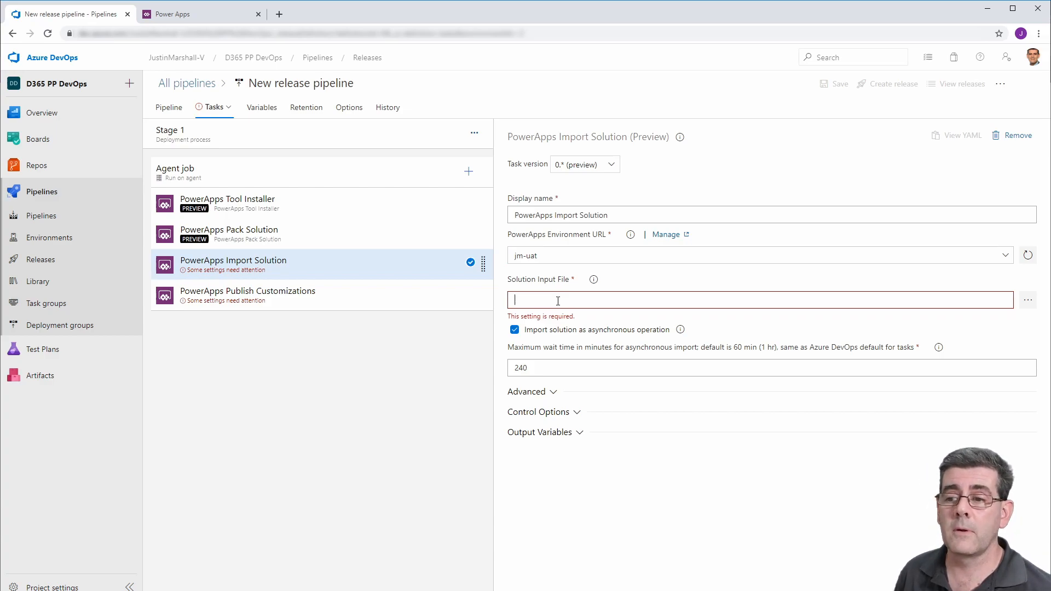
text($(System.DefaultWorkingDirectory)\$(SolutionName).zip)
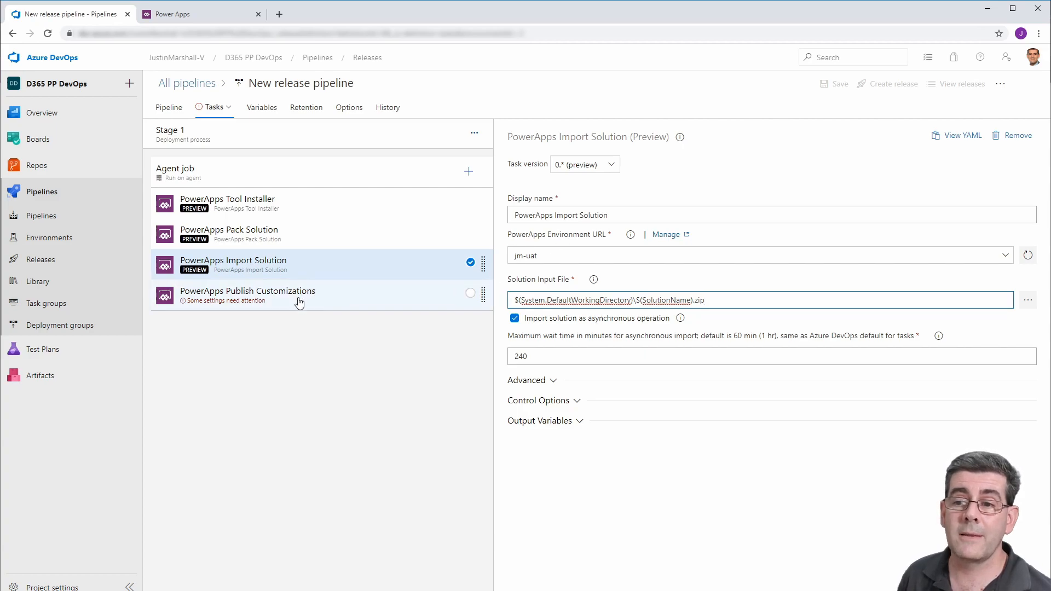
Set Publish Customizations to run against the UAT environment connection.
click(248, 296)
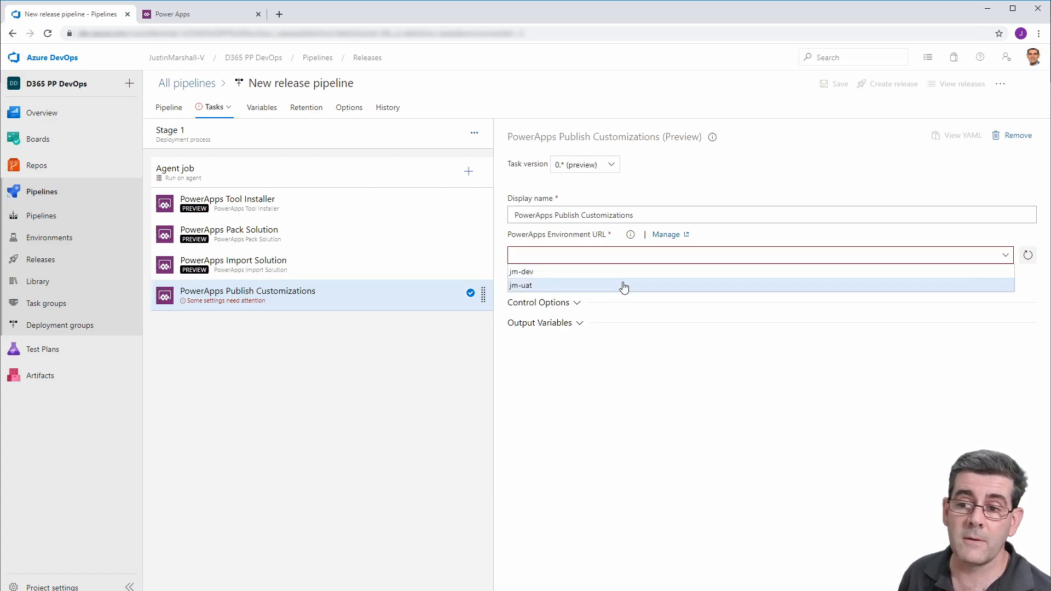
click(521, 285)
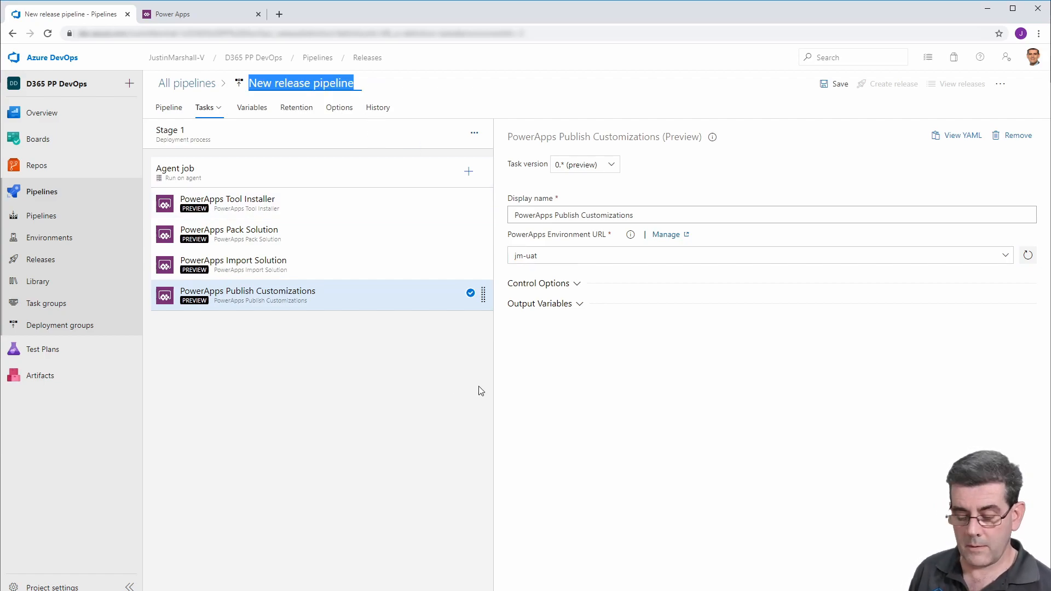
mouse_move(700, 397)
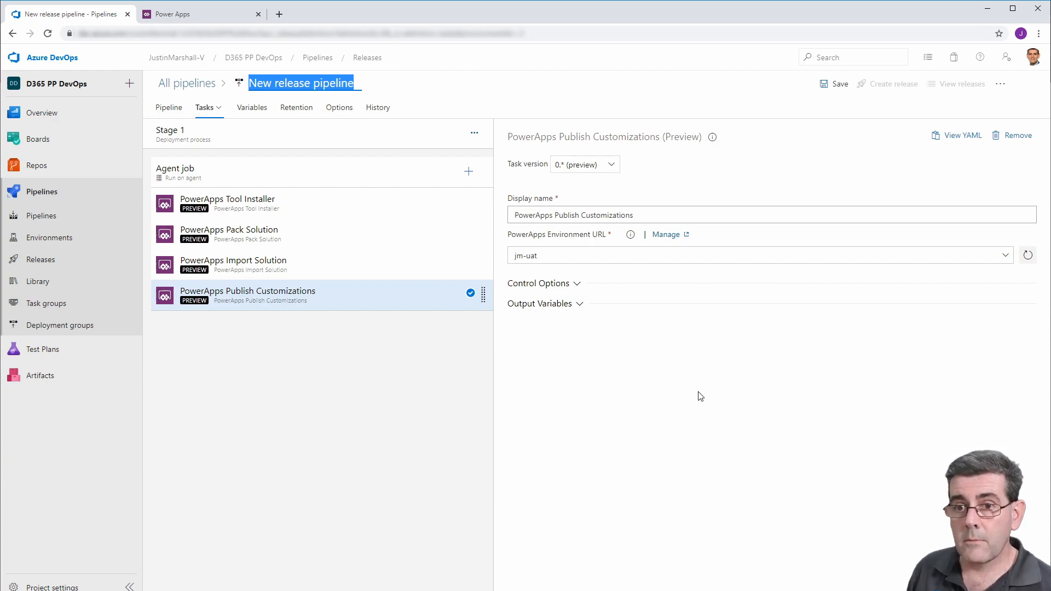
Name the pipeline 'Release solution from repo' and save it.
text(Release solution from)
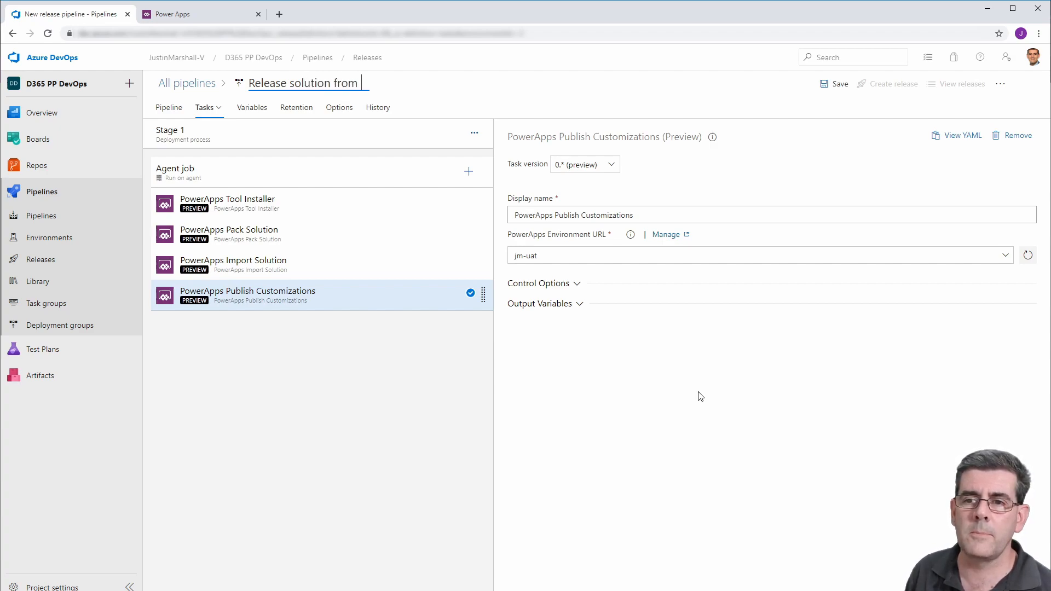
text(rep)
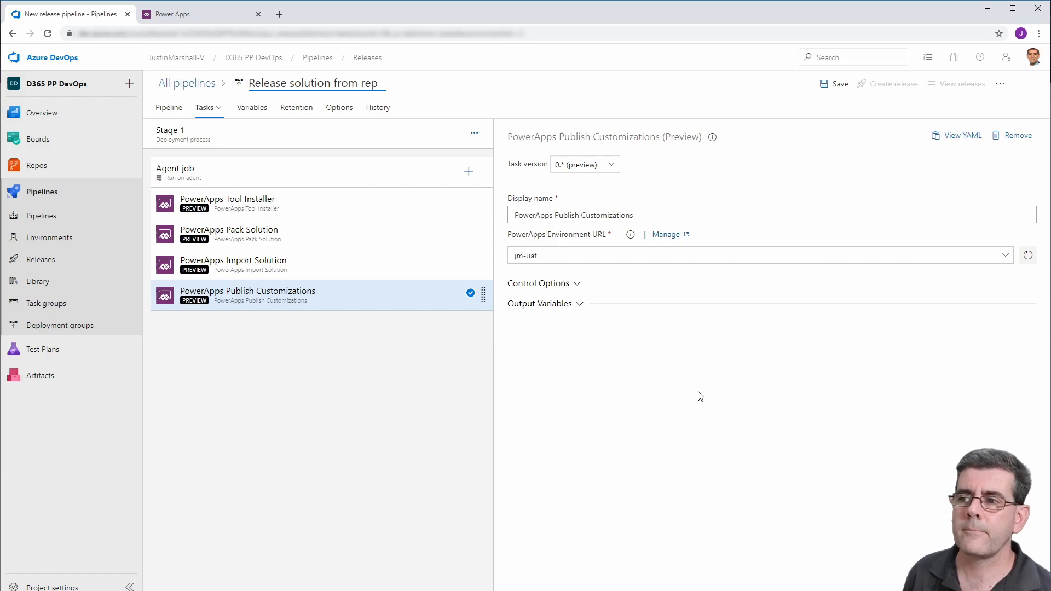
text(o)
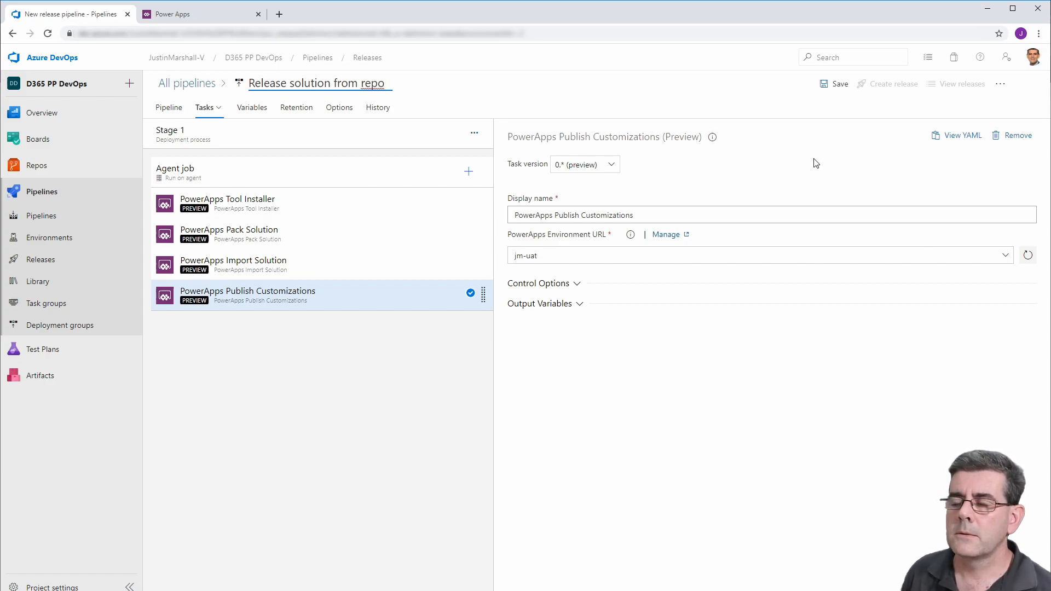
click(839, 85)
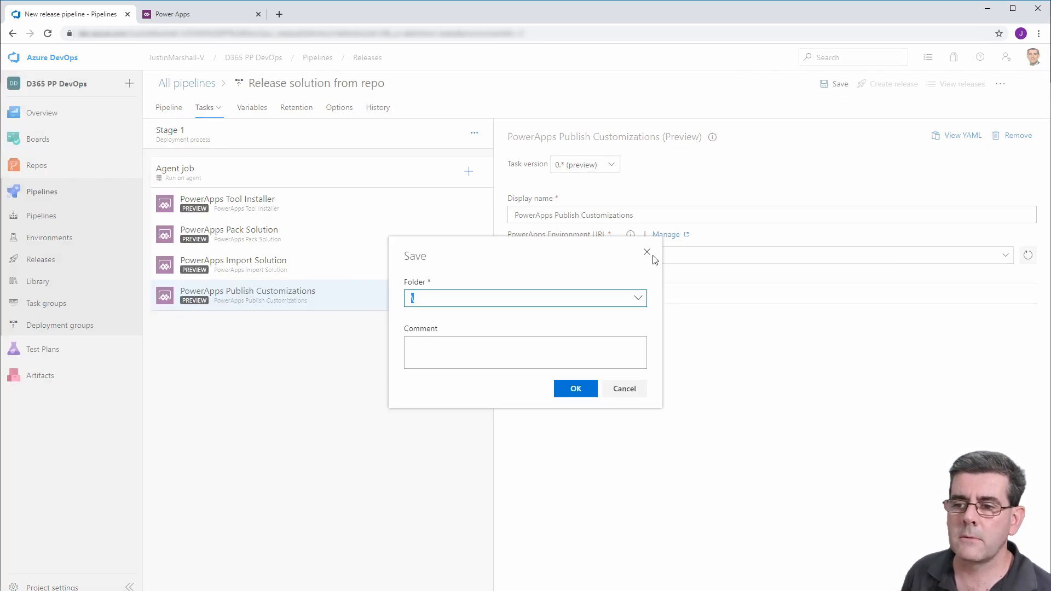
click(575, 388)
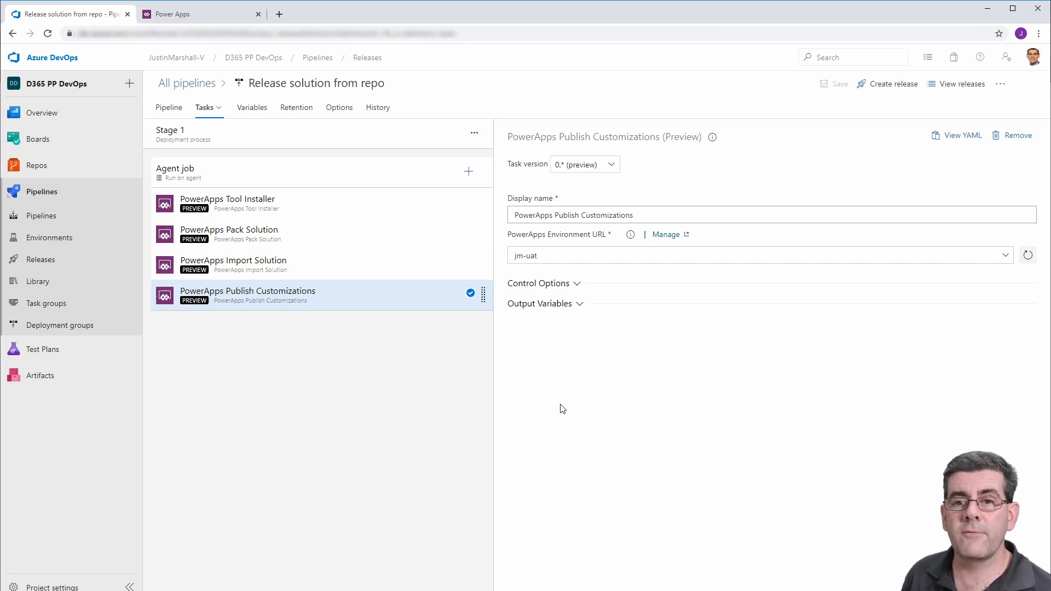
mouse_move(518, 408)
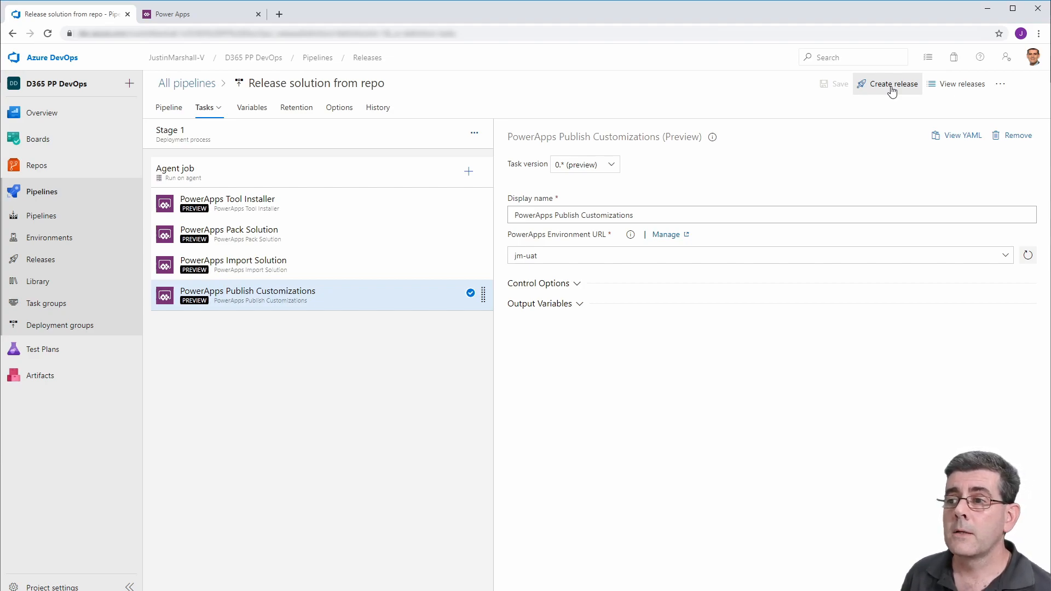
mouse_move(888, 91)
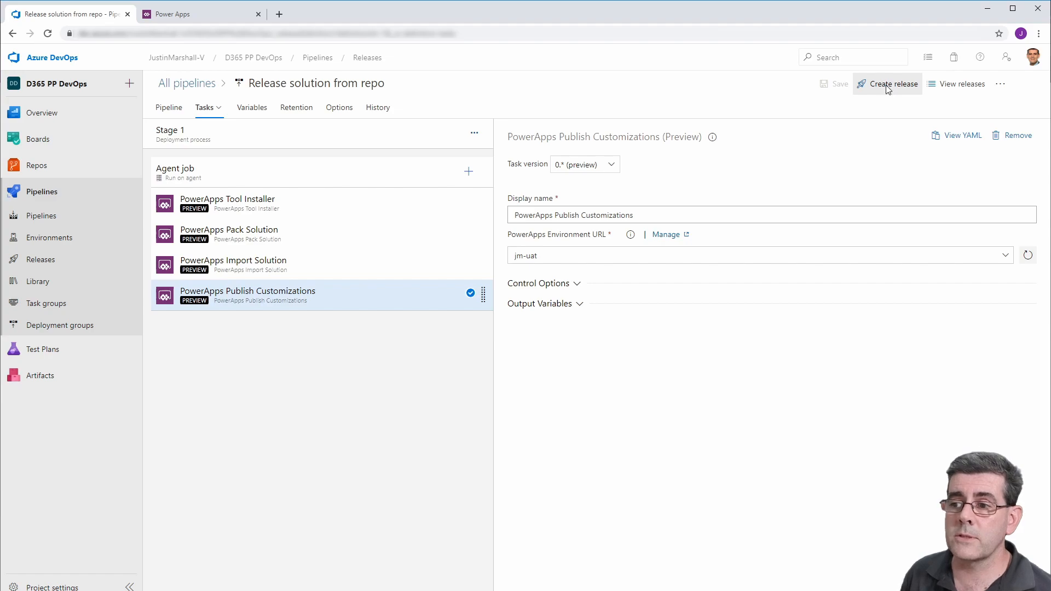
Create Release-1 for Stage 1 with the latest Azure_Source commit and SolutionName JMDeploymentDemo.
click(891, 83)
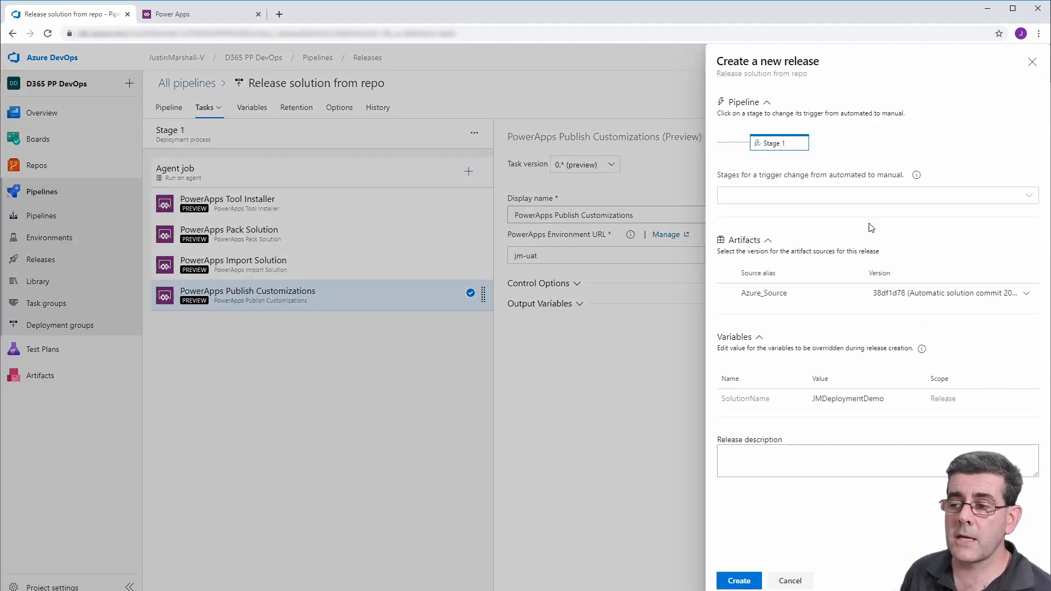
mouse_move(743, 184)
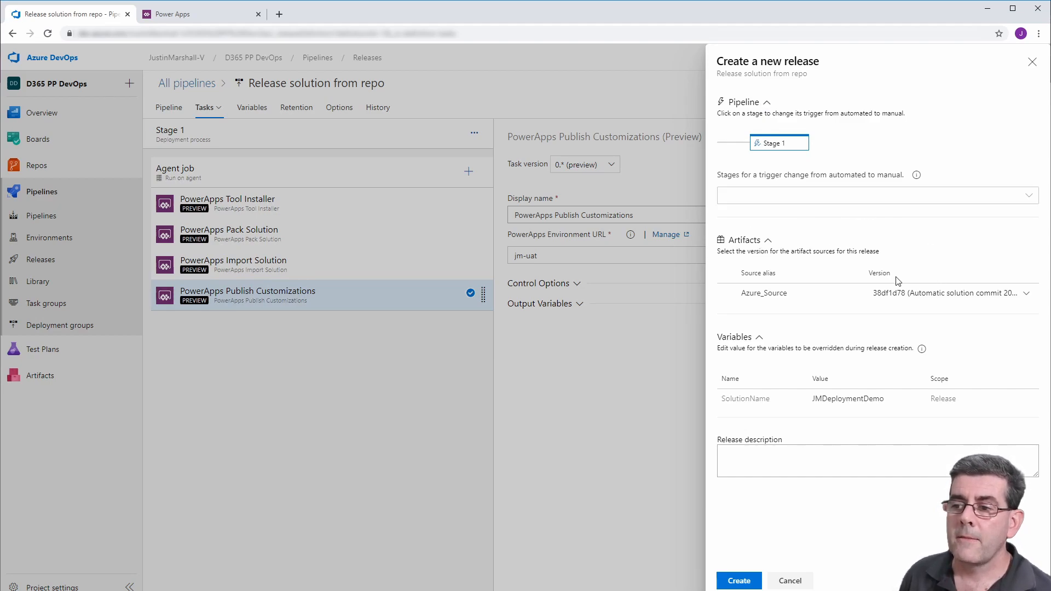
mouse_move(748, 302)
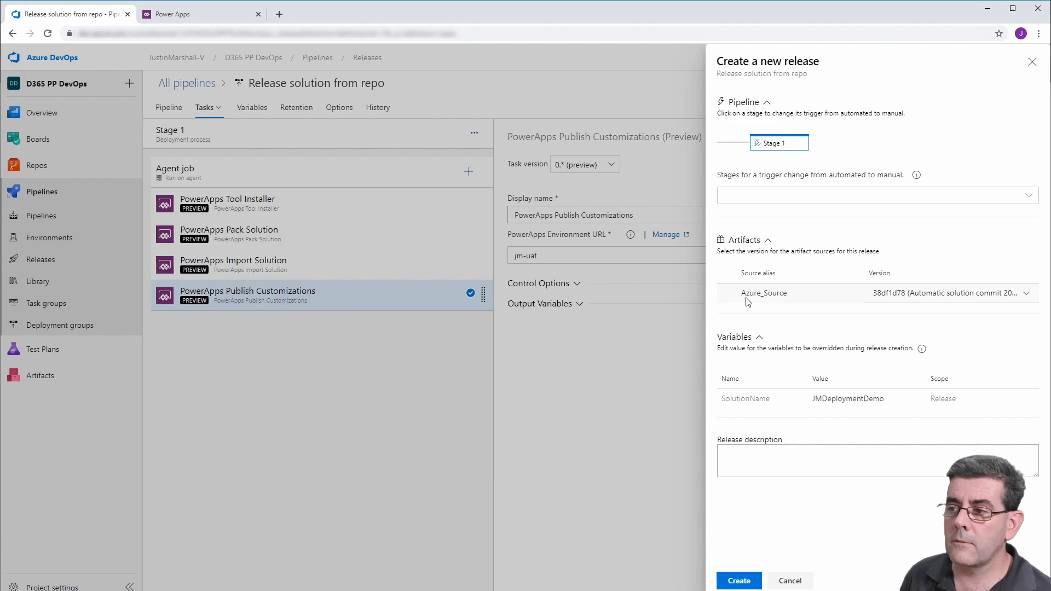
mouse_move(1029, 300)
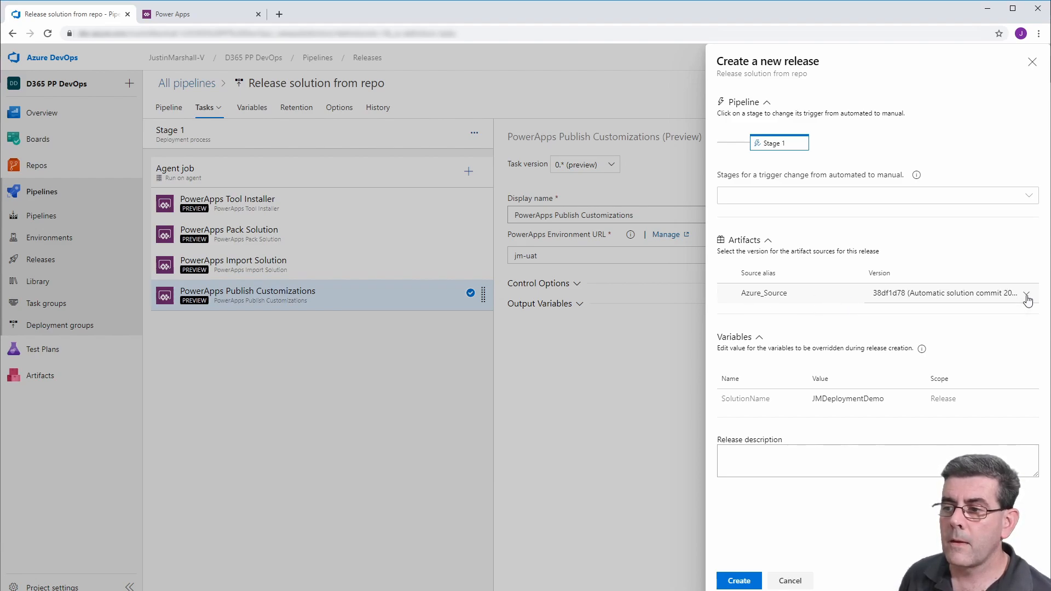
click(1028, 298)
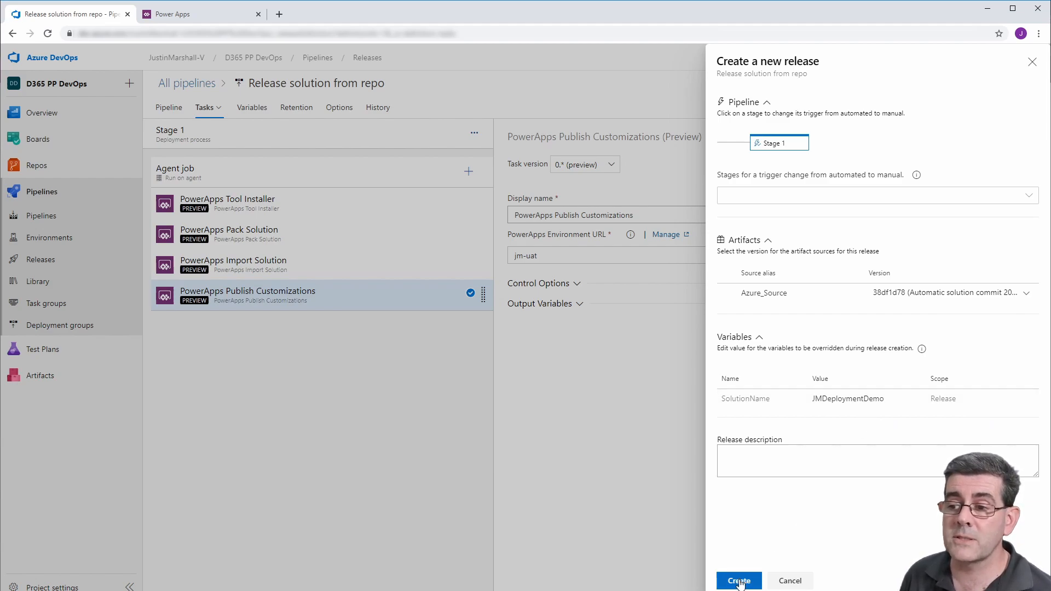
click(738, 580)
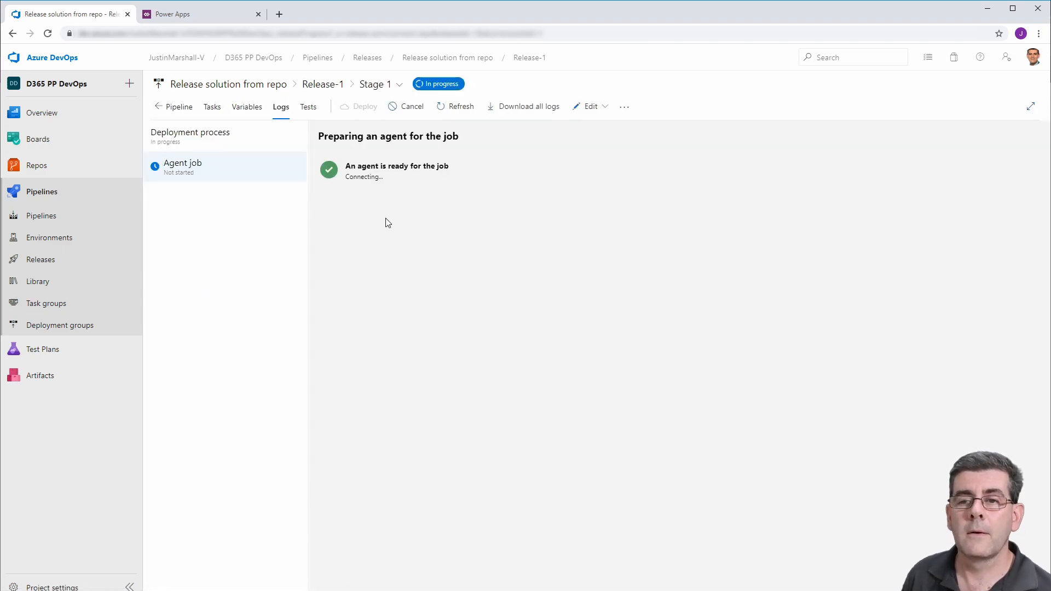
mouse_move(306, 260)
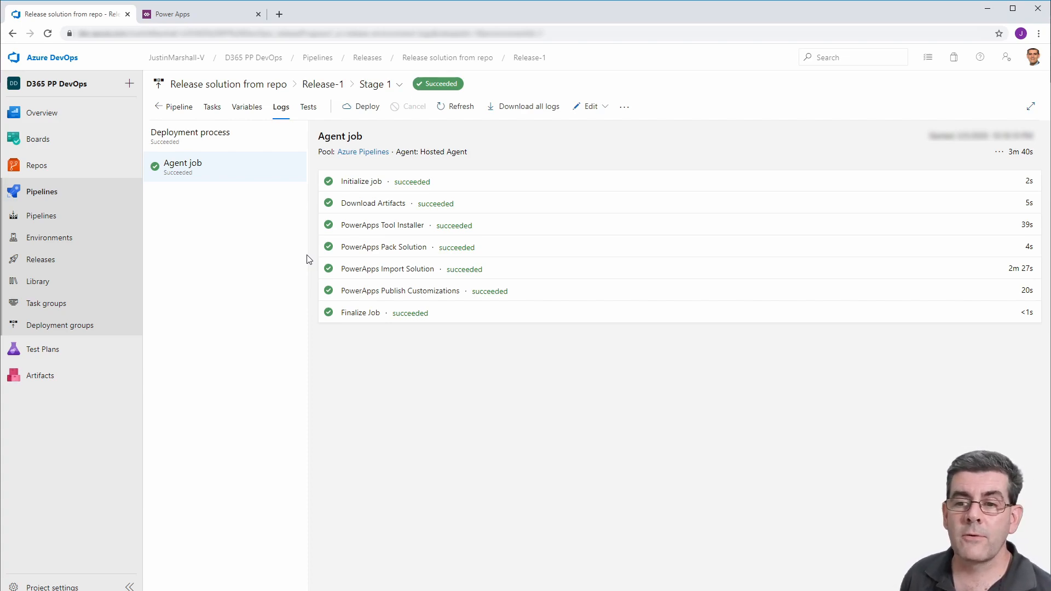
mouse_move(404, 319)
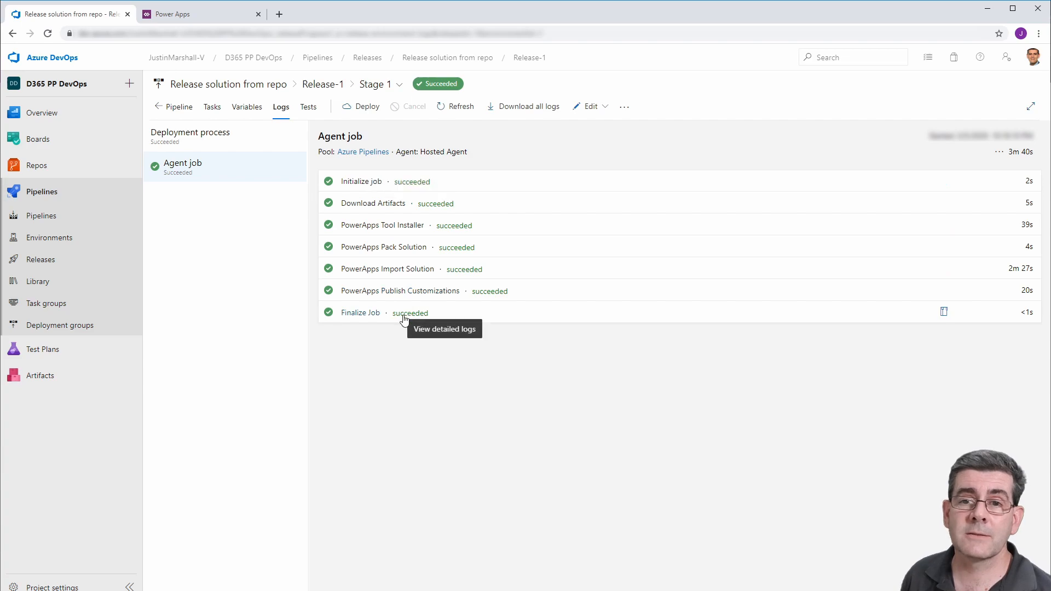
Check Power Apps Solutions for JM Deployment Demo 1.0, then return to the release logs.
click(195, 13)
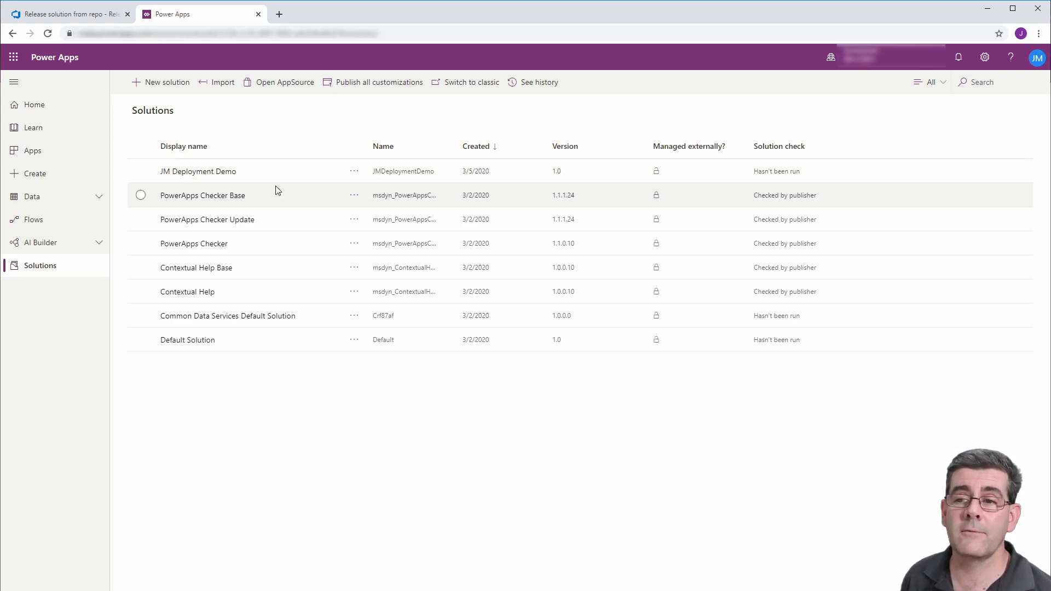
mouse_move(293, 191)
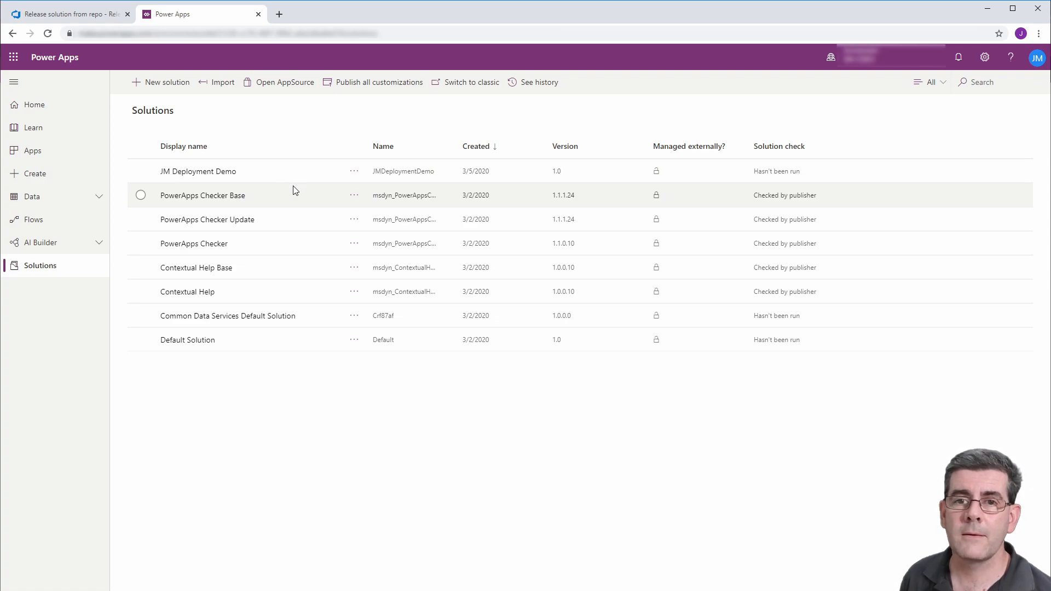
click(67, 13)
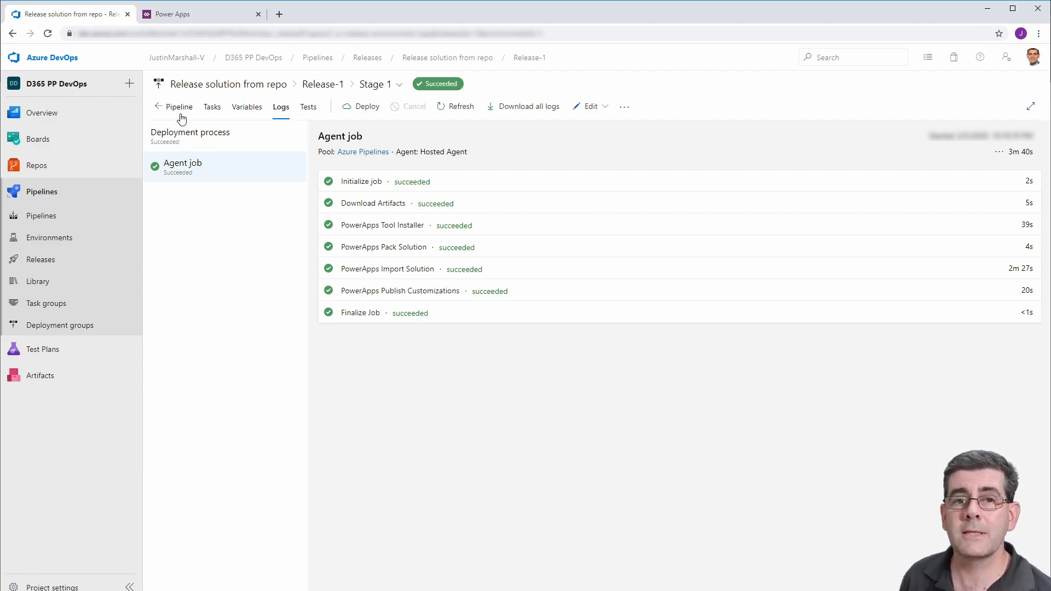
mouse_move(180, 114)
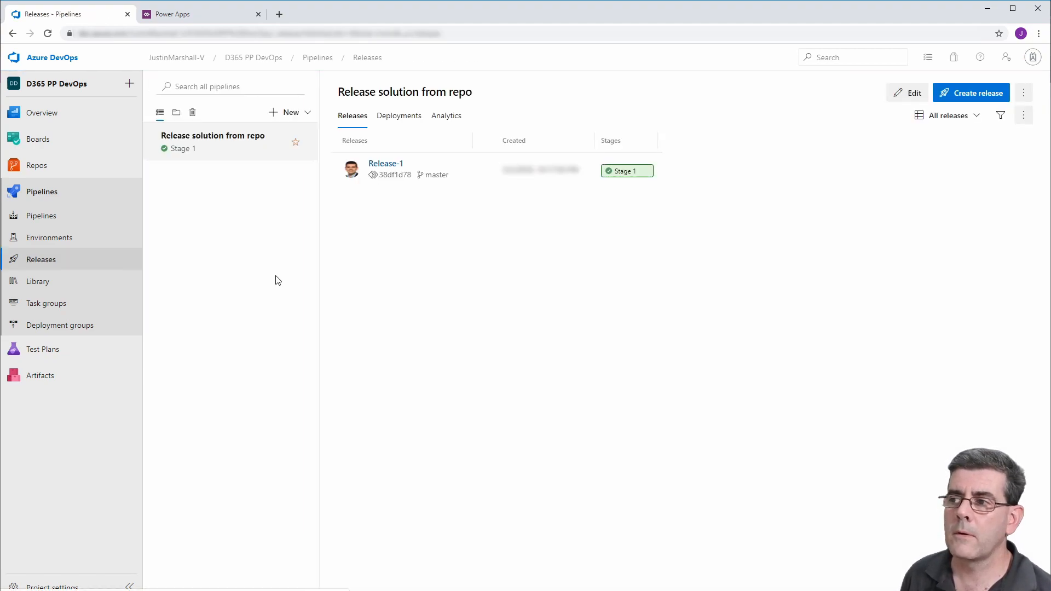
mouse_move(846, 110)
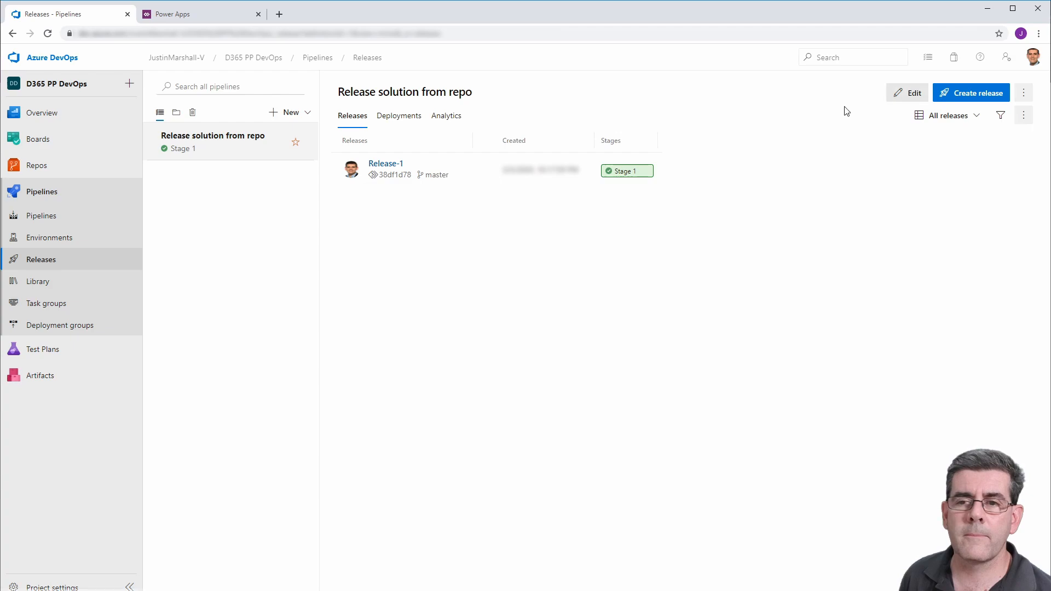
mouse_move(408, 137)
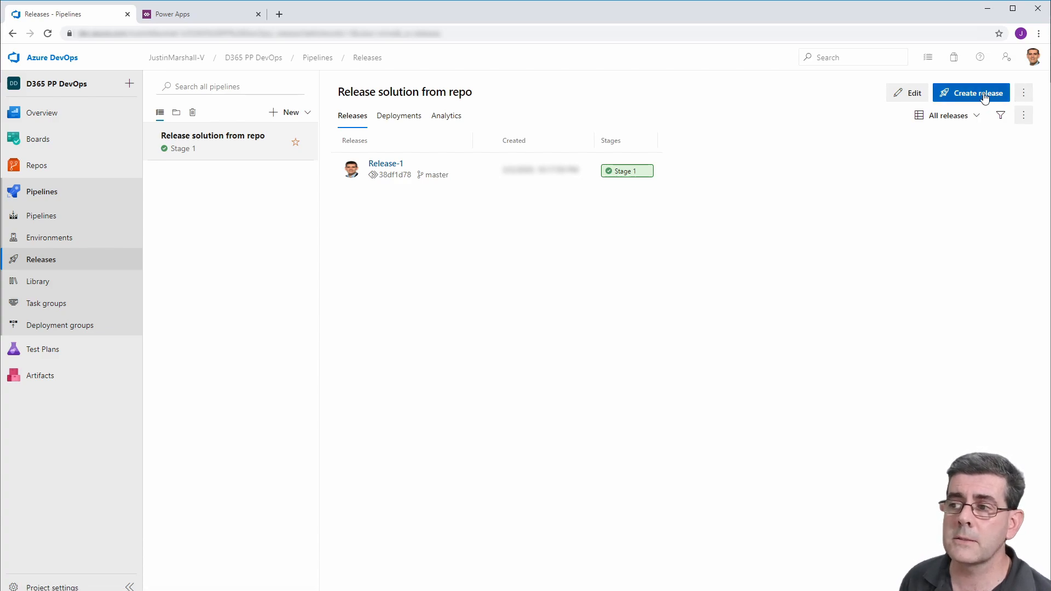
Reopen 'Release solution from repo' in Edit mode showing Azure_Source and Stage 1.
click(907, 92)
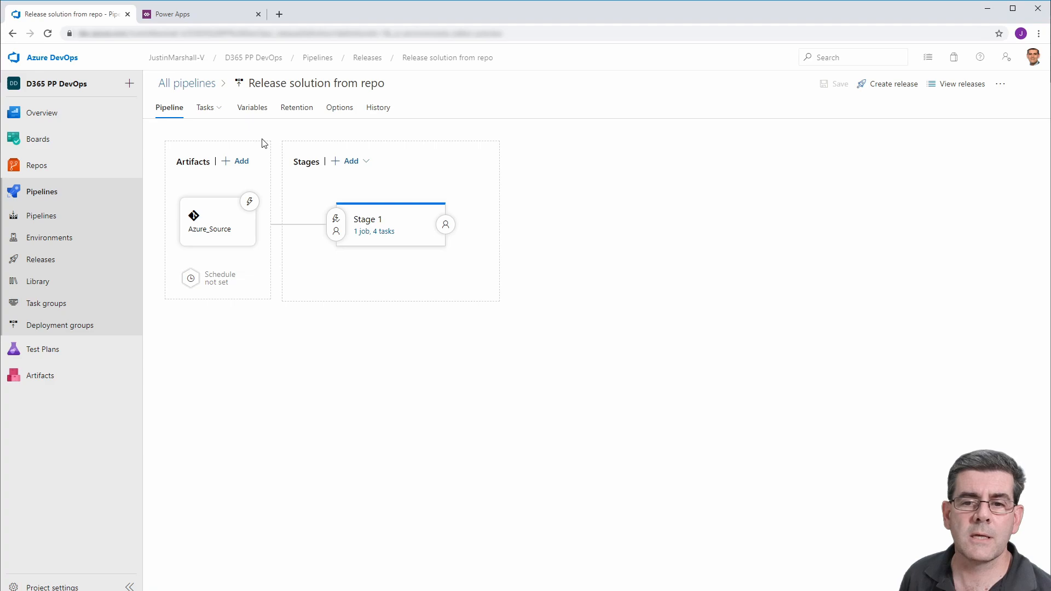
mouse_move(195, 295)
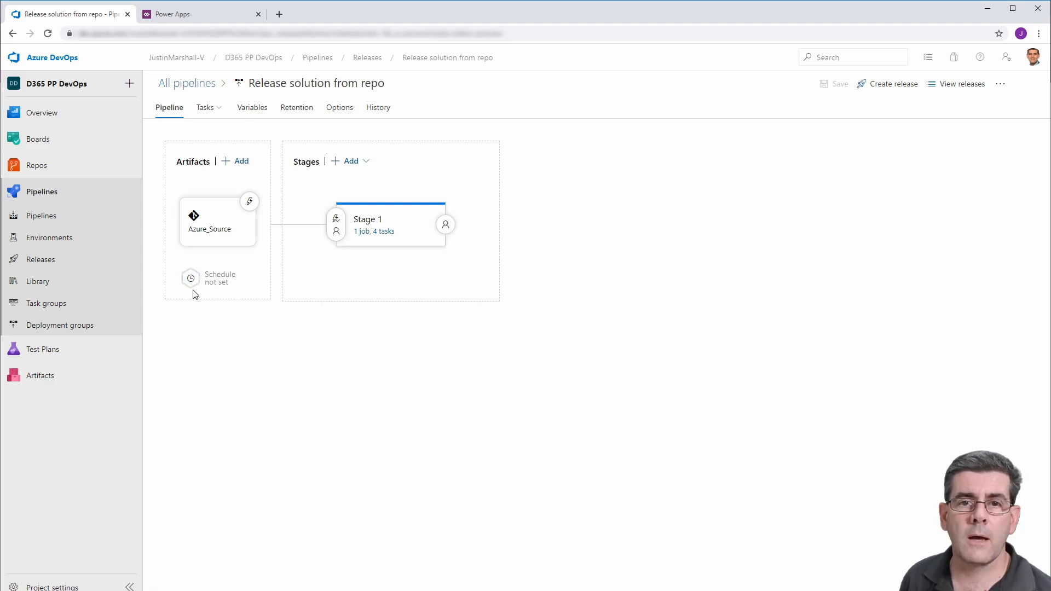
mouse_move(190, 278)
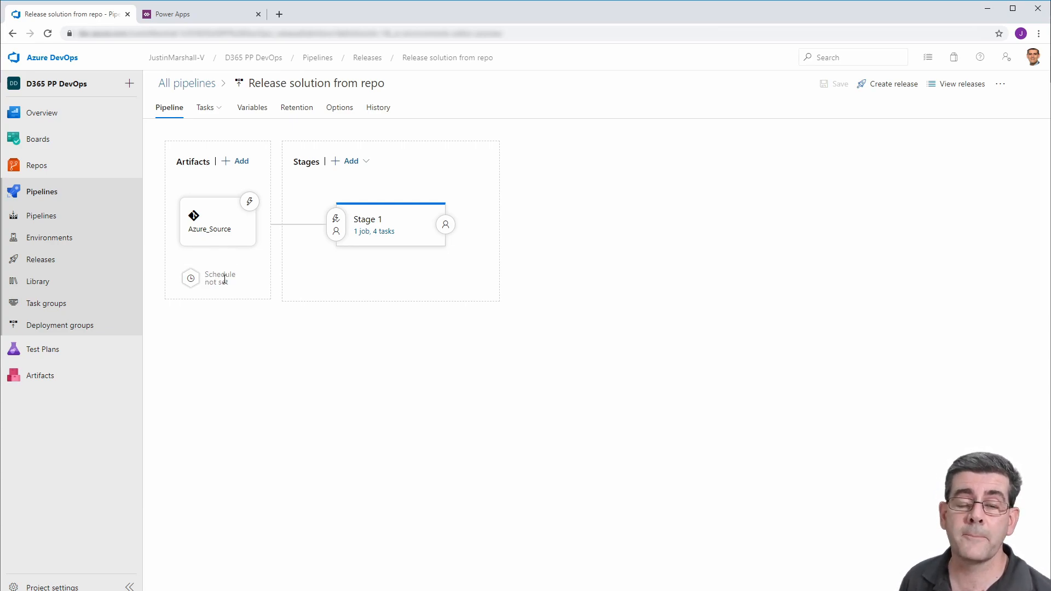
mouse_move(177, 262)
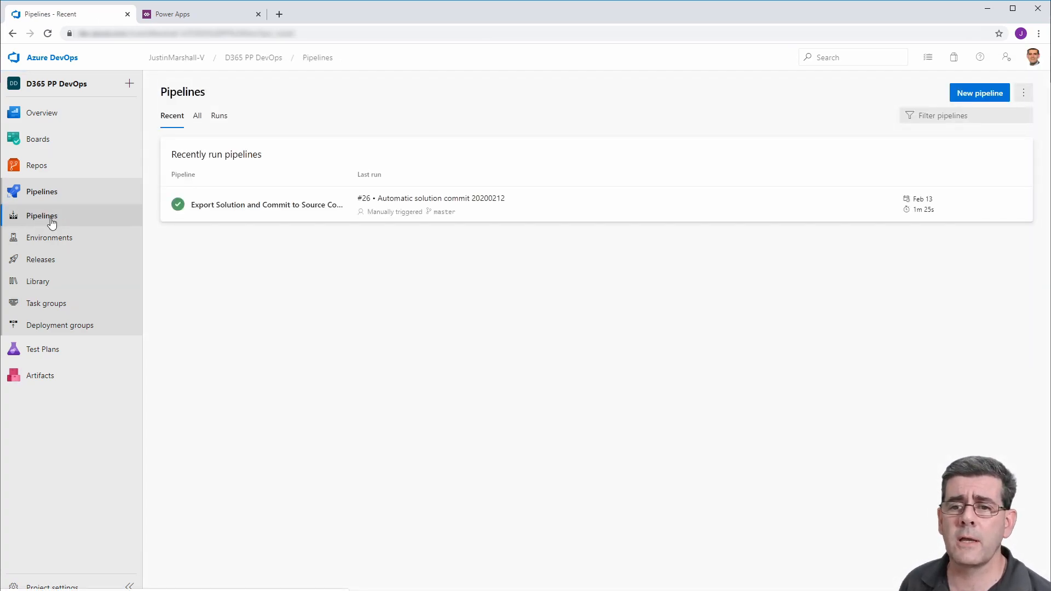
View the Triggers of the 'Export Solution and Commit to Source Control' pipeline.
click(267, 205)
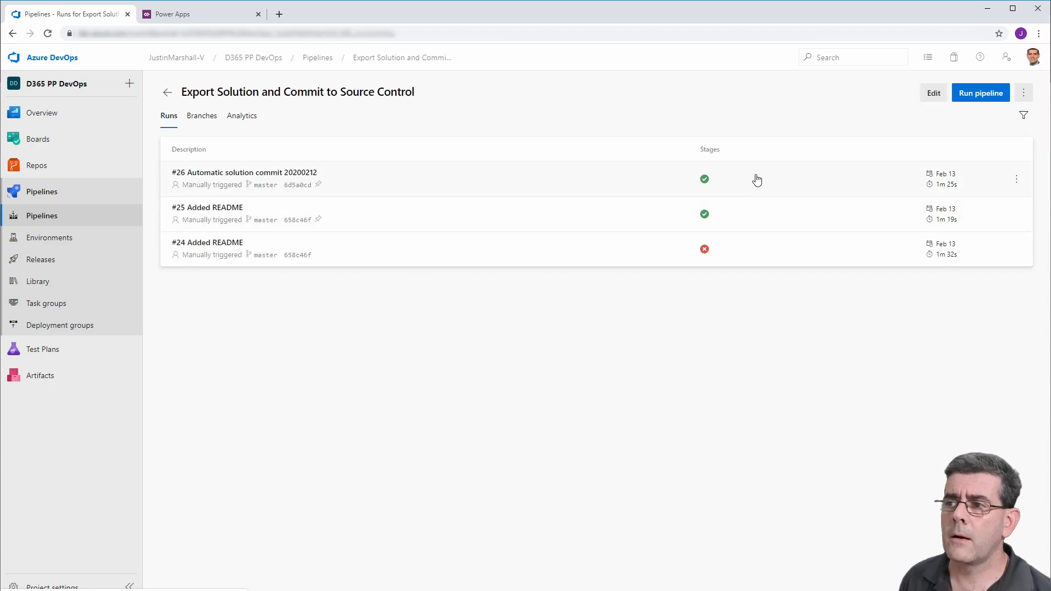
click(42, 215)
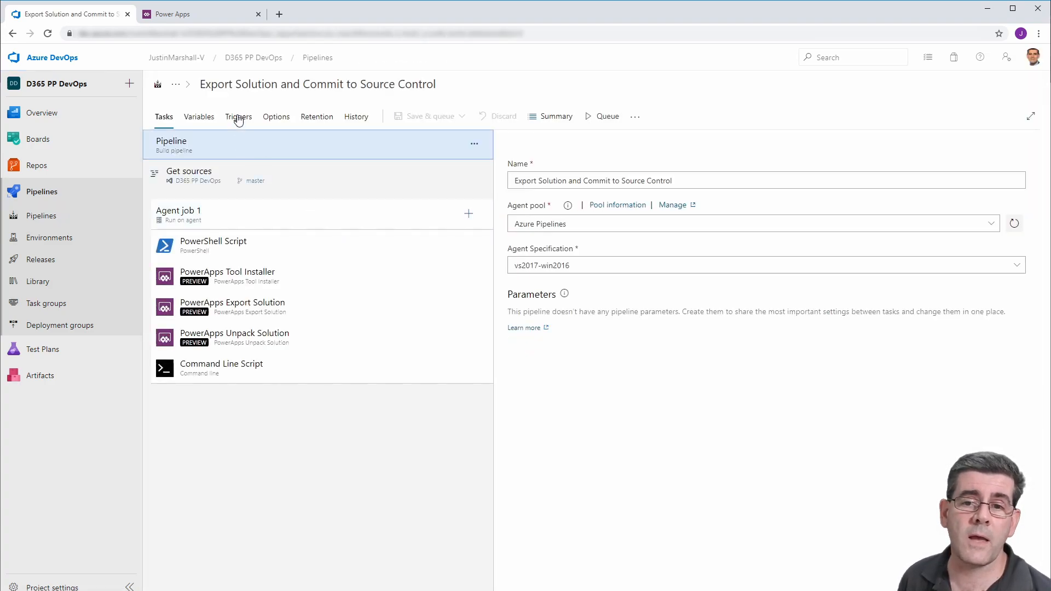
click(238, 116)
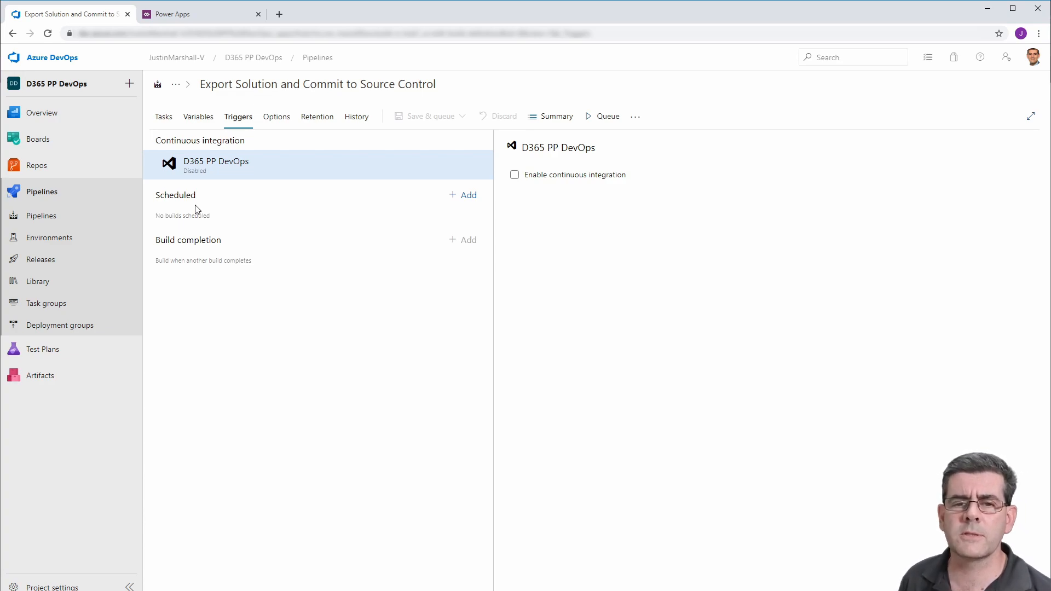
Return to the Releases list showing Release-1 succeeded on Stage 1.
click(40, 259)
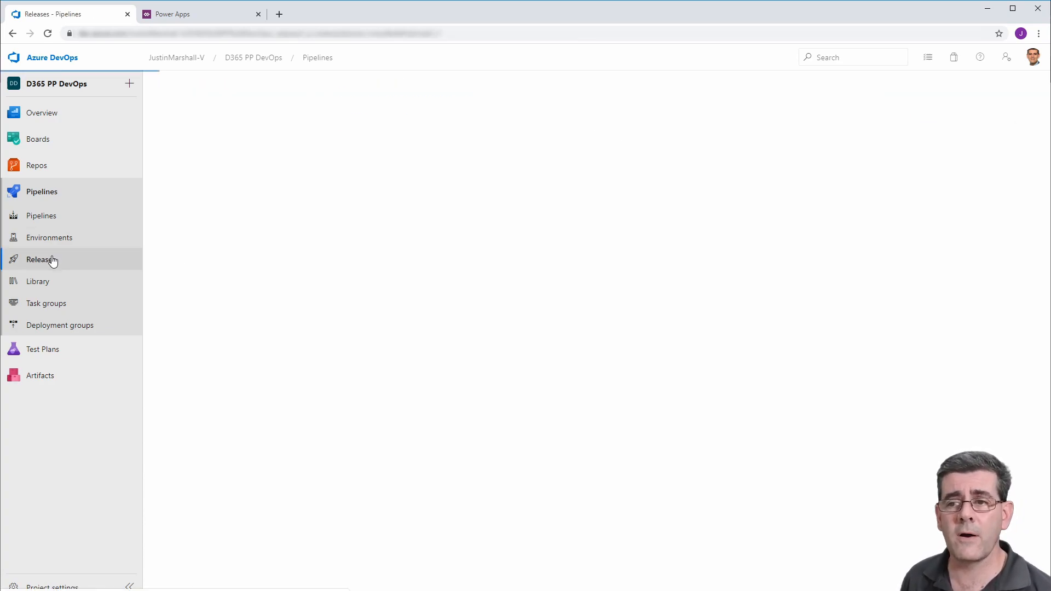
click(41, 259)
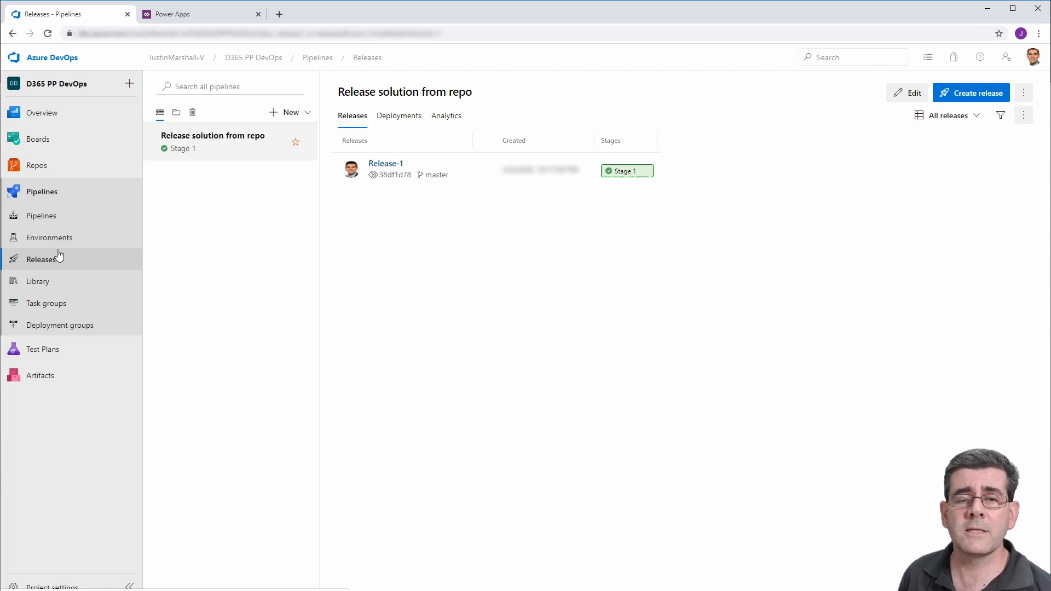
mouse_move(300, 255)
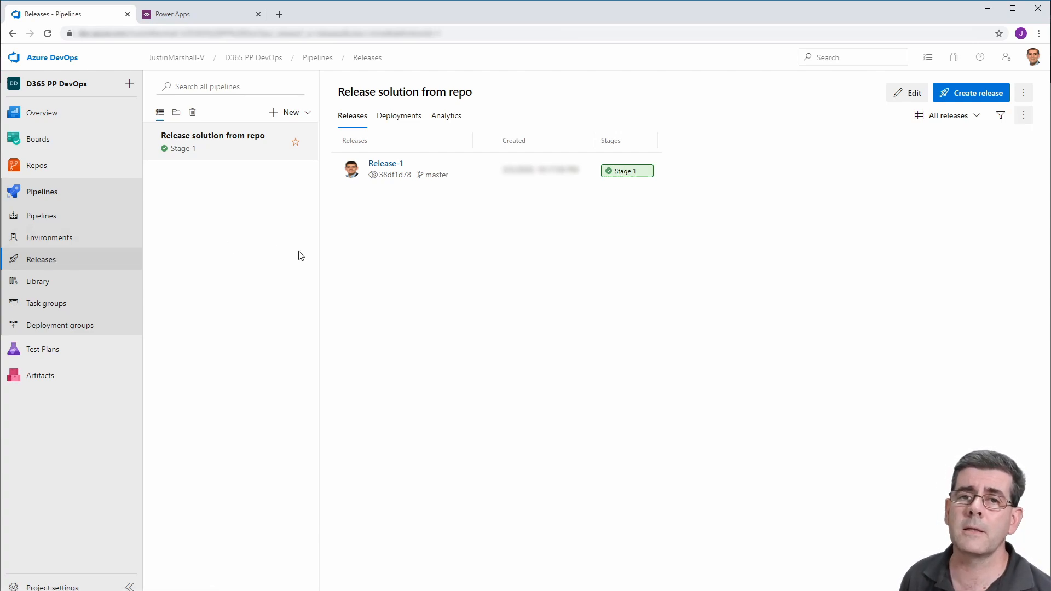